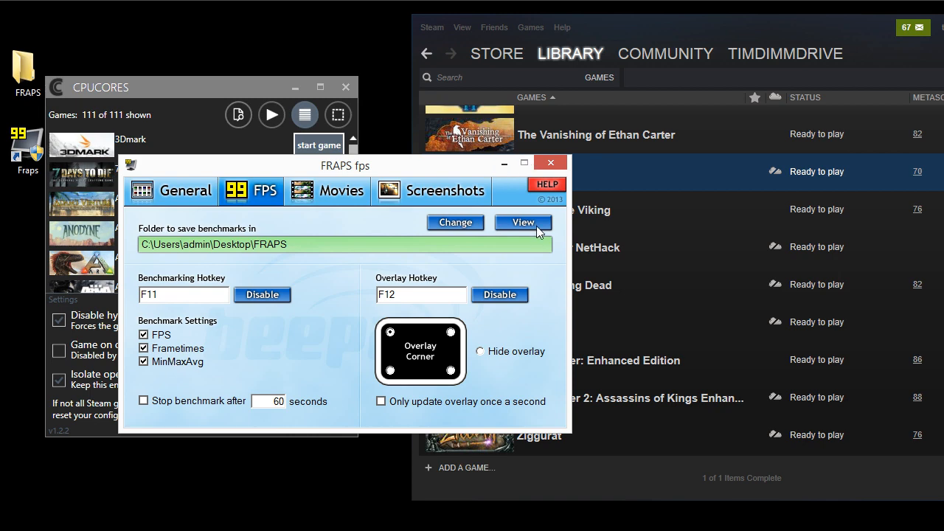
Step: Check that the FRAPS benchmark folder is empty, then close it
click(522, 222)
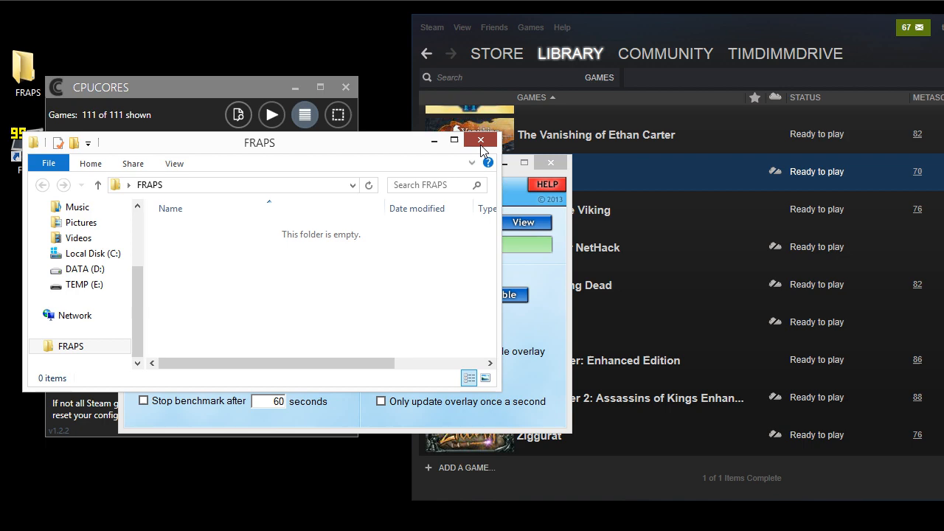
click(481, 141)
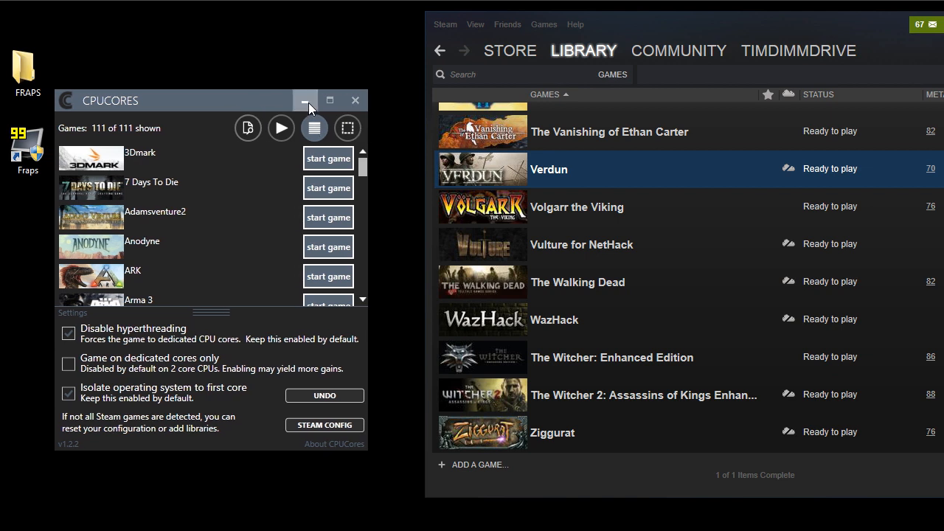
Step: Minimize CPUCores and launch Verdun from the Steam library
click(305, 100)
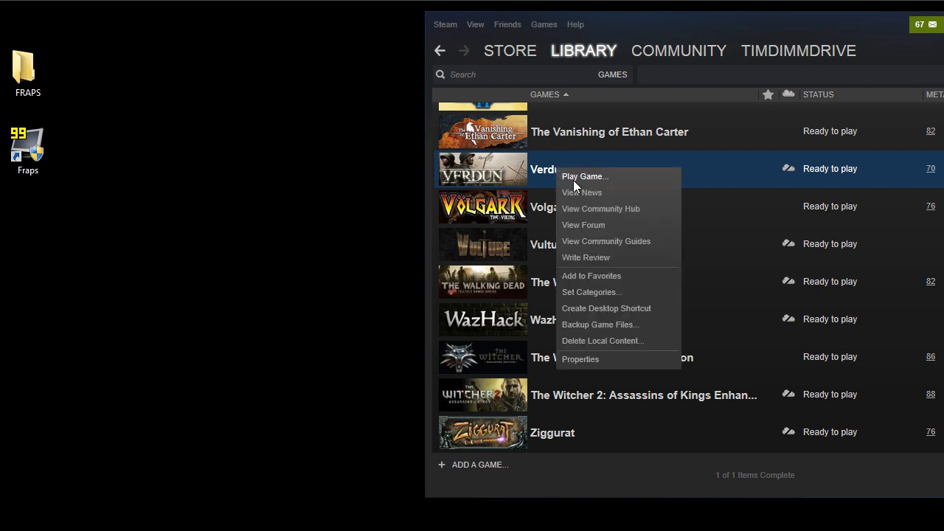
click(584, 176)
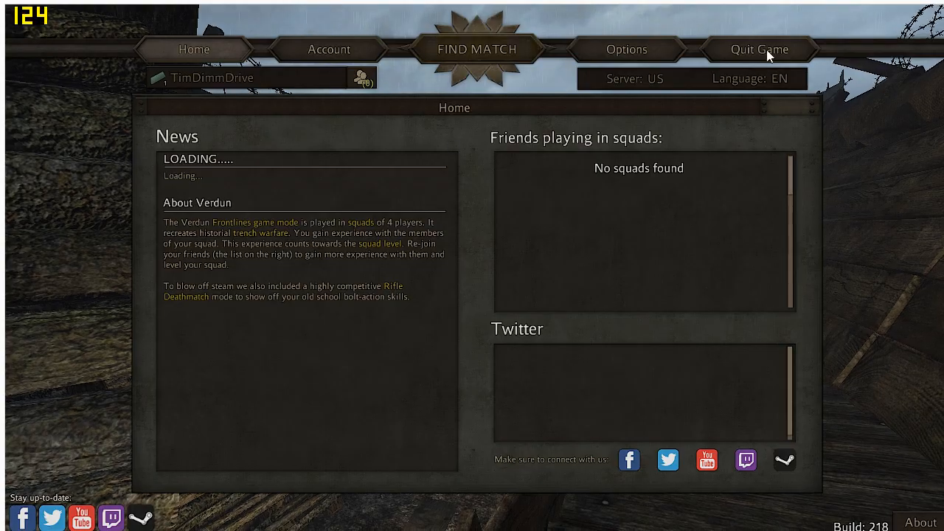
Step: Review Verdun's options and graphics settings
click(625, 49)
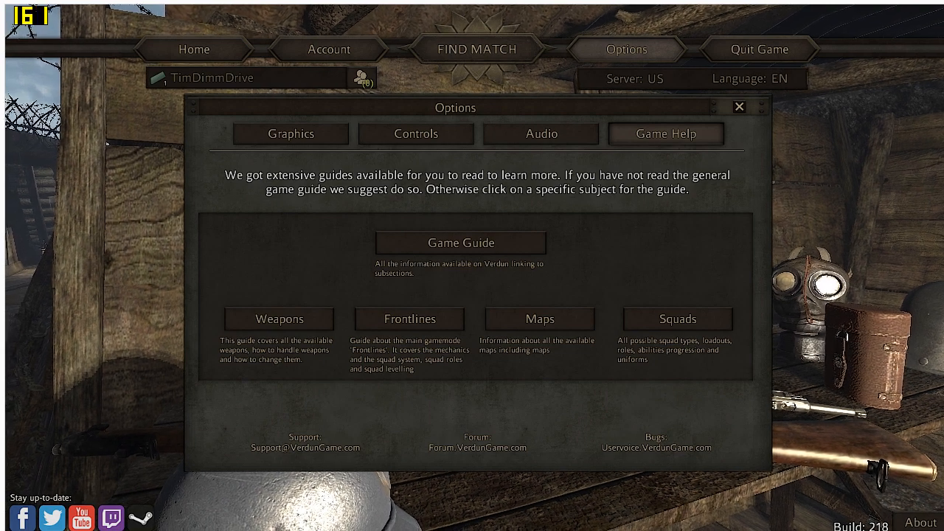
mouse_move(627, 225)
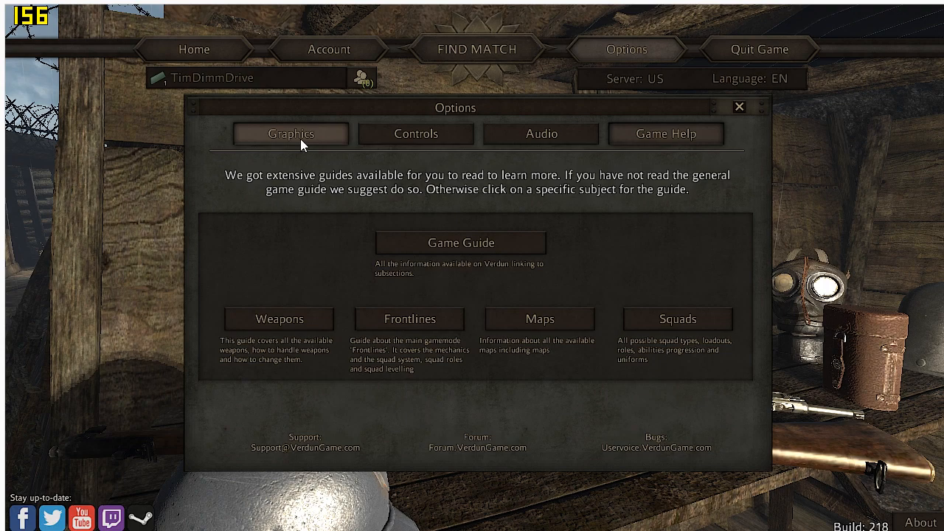
click(290, 133)
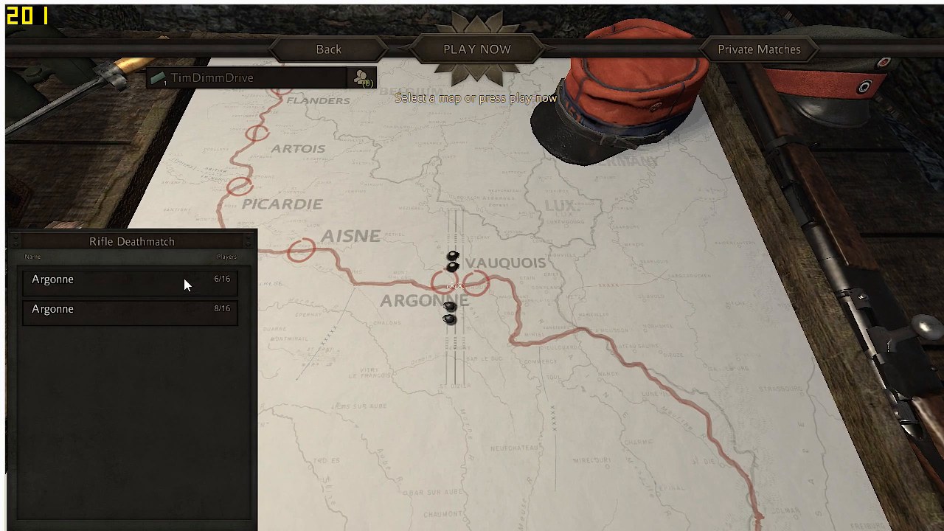
Step: Join the Argonne Rifle Deathmatch server with 6/16 players
click(53, 280)
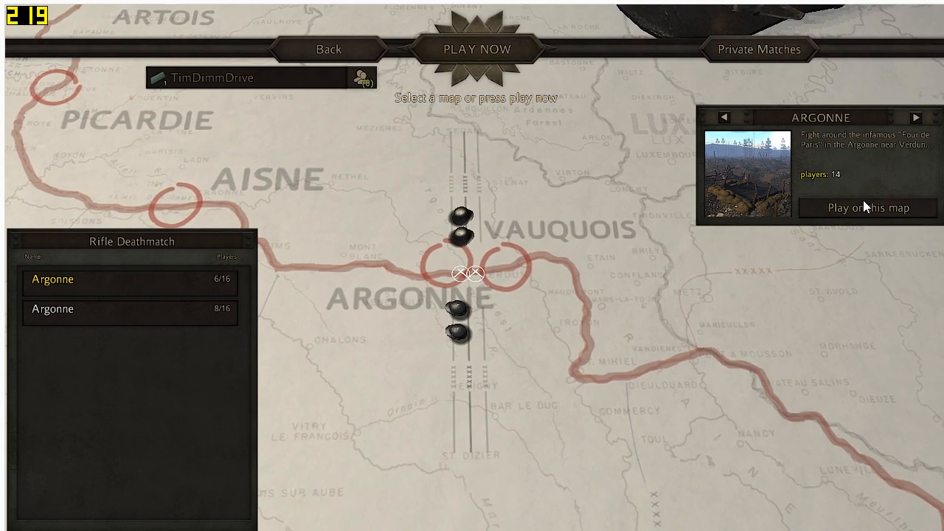
click(867, 207)
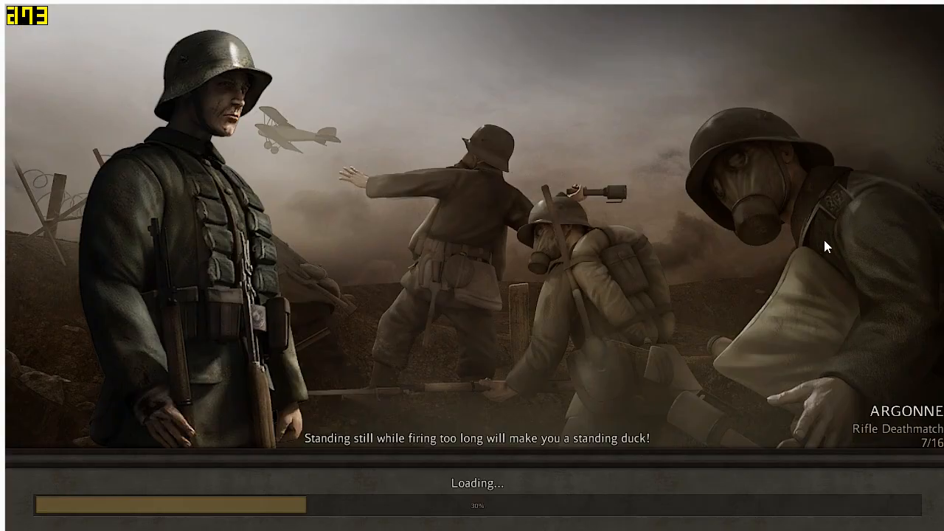
mouse_move(795, 255)
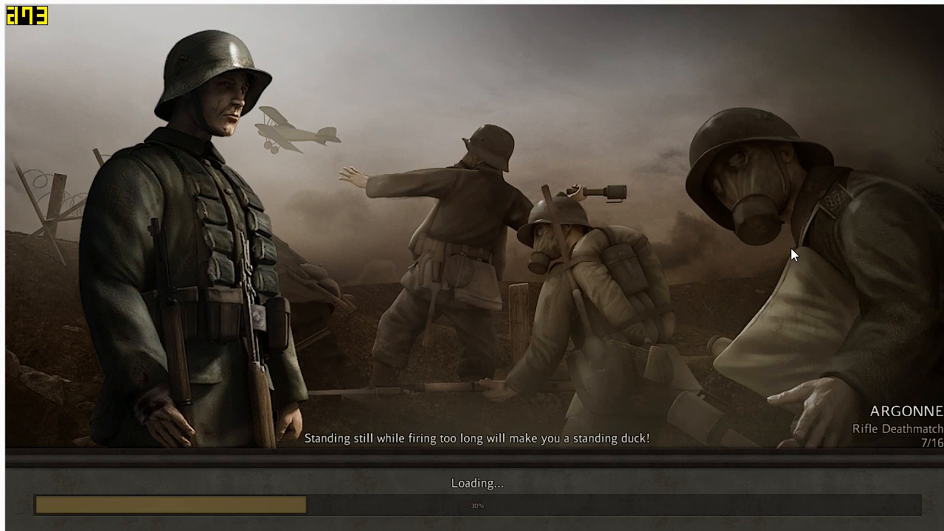
mouse_move(464, 293)
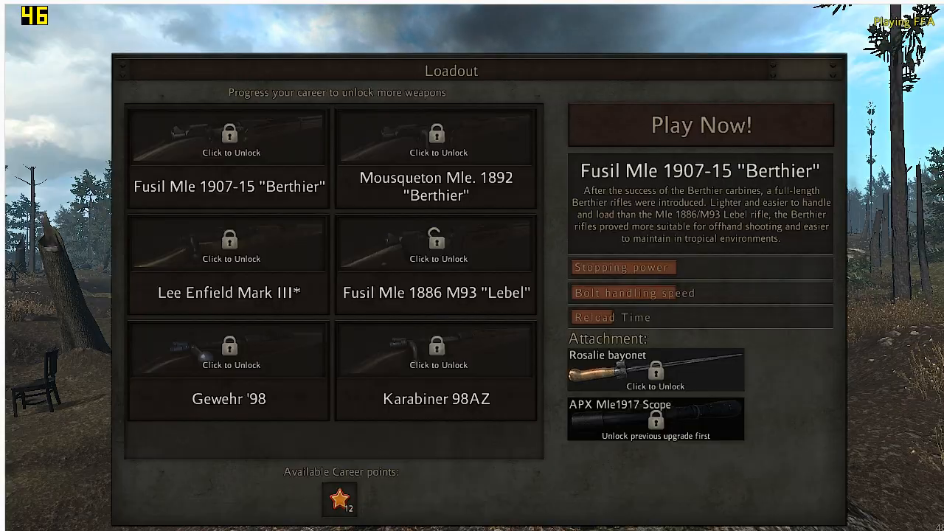
Step: Unlock the Rosalie bayonet for the Berthier rifle and spawn in
click(228, 137)
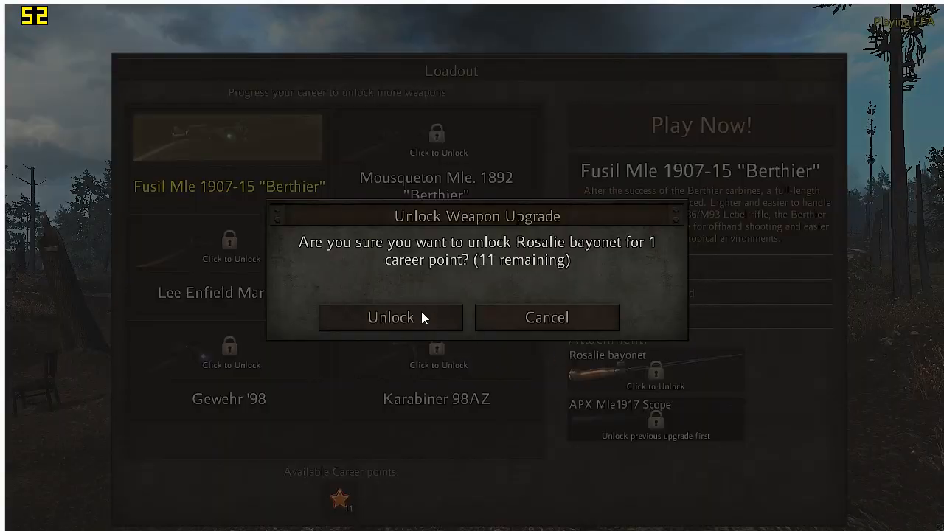
click(390, 317)
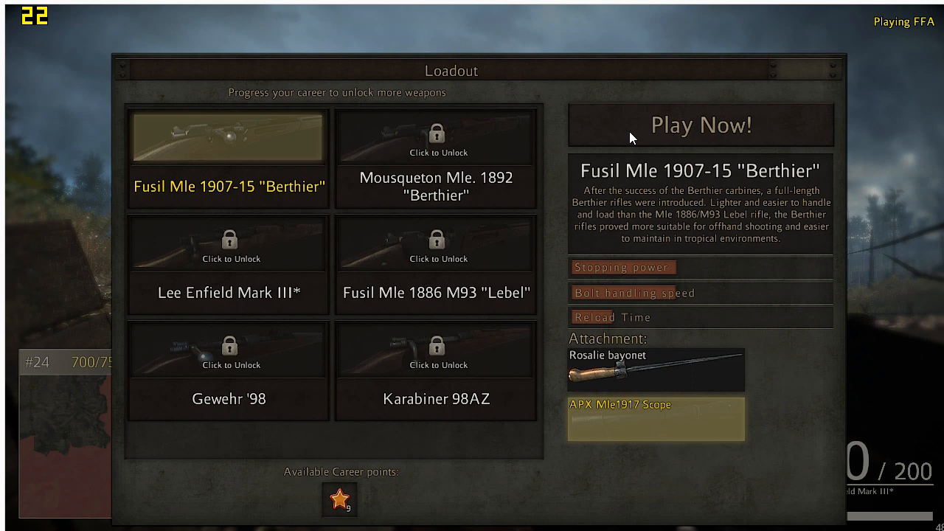
click(701, 125)
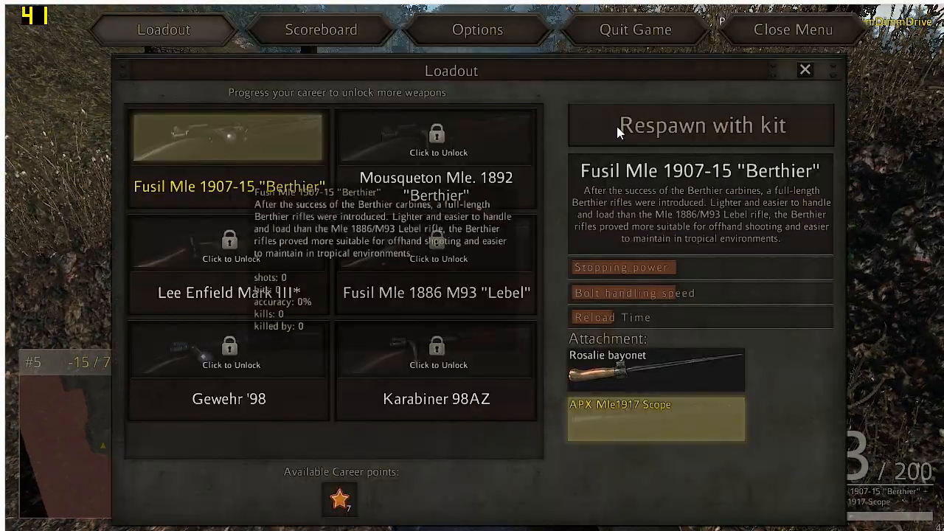
Step: Leave the match, then quit Verdun from its main menu
click(634, 30)
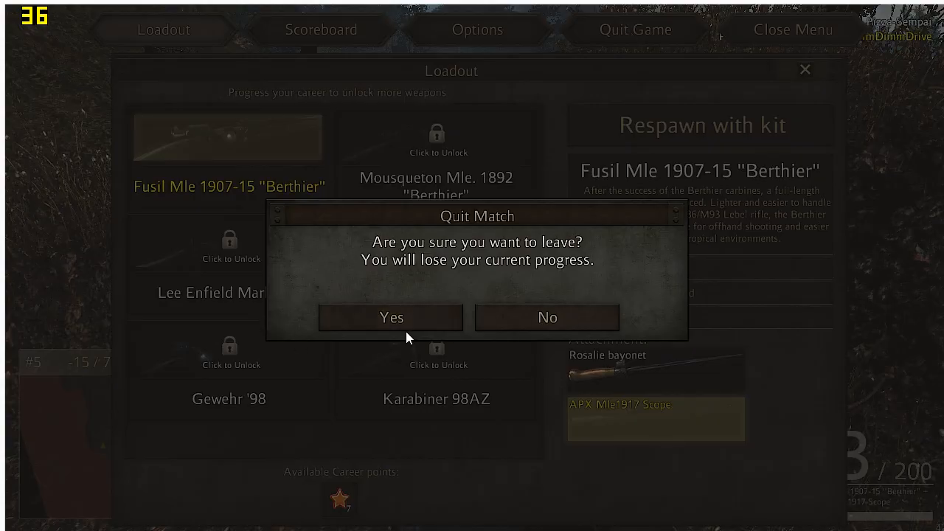
click(391, 317)
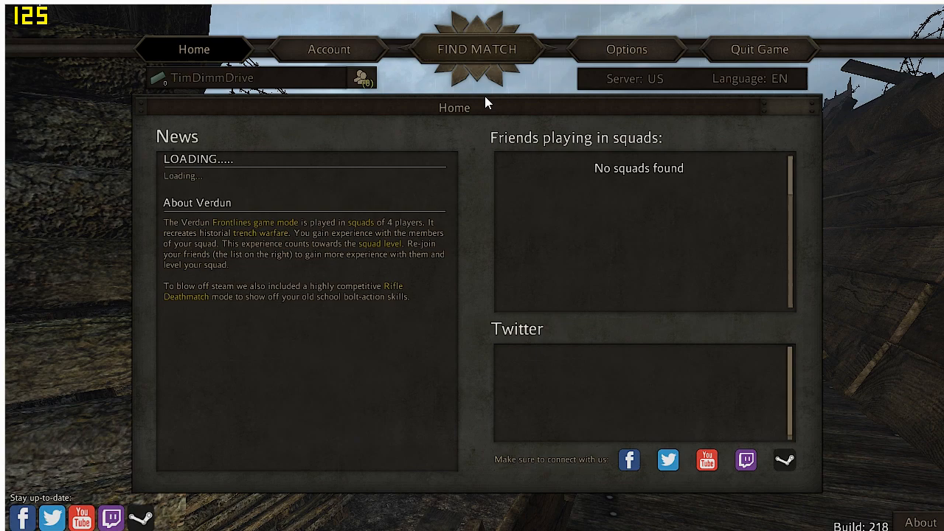
click(759, 50)
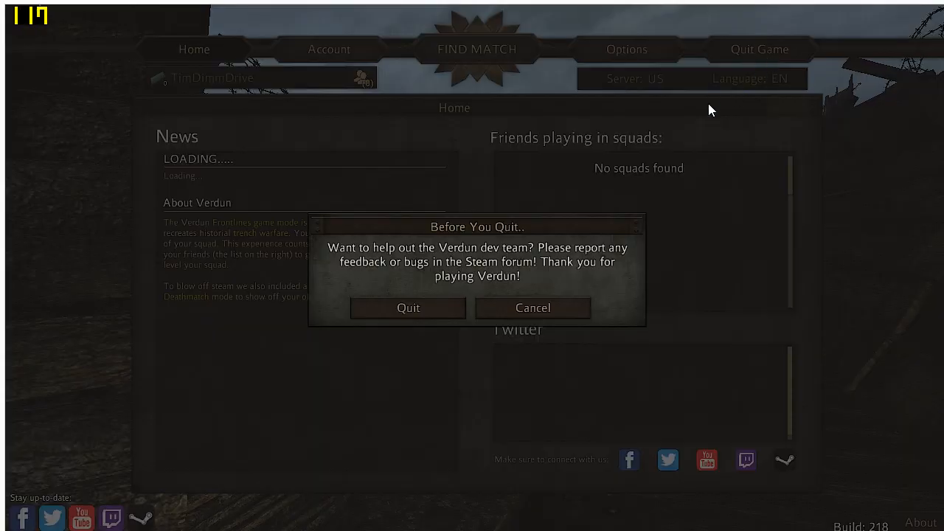
click(408, 308)
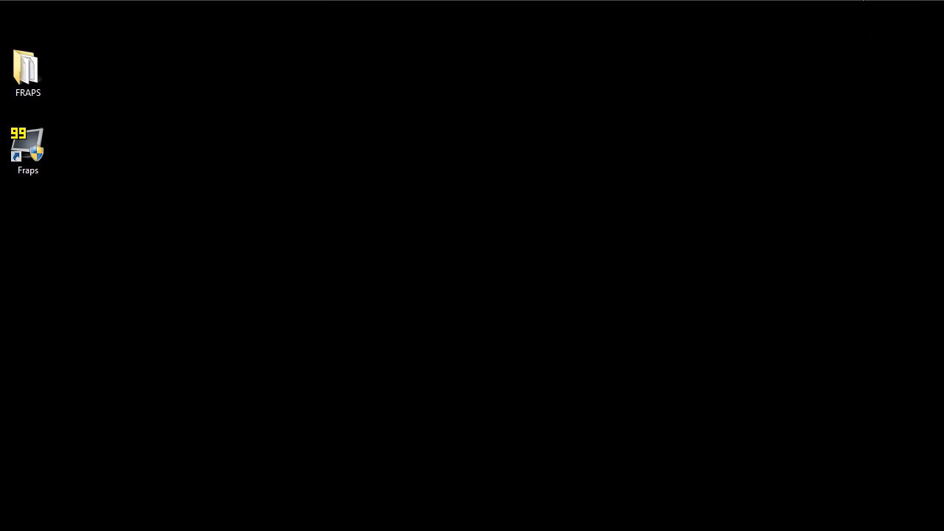
Step: Launch FRAPS and open its benchmark save folder
double_click(28, 145)
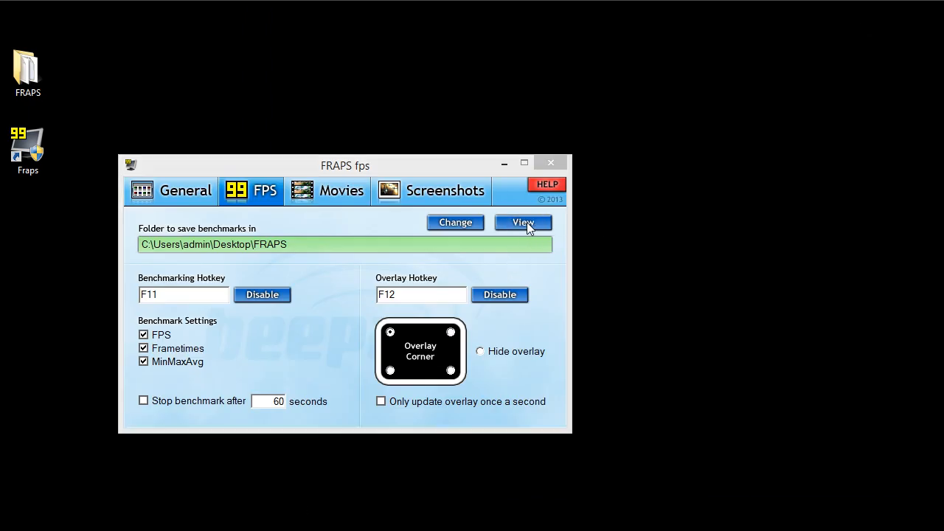
click(523, 222)
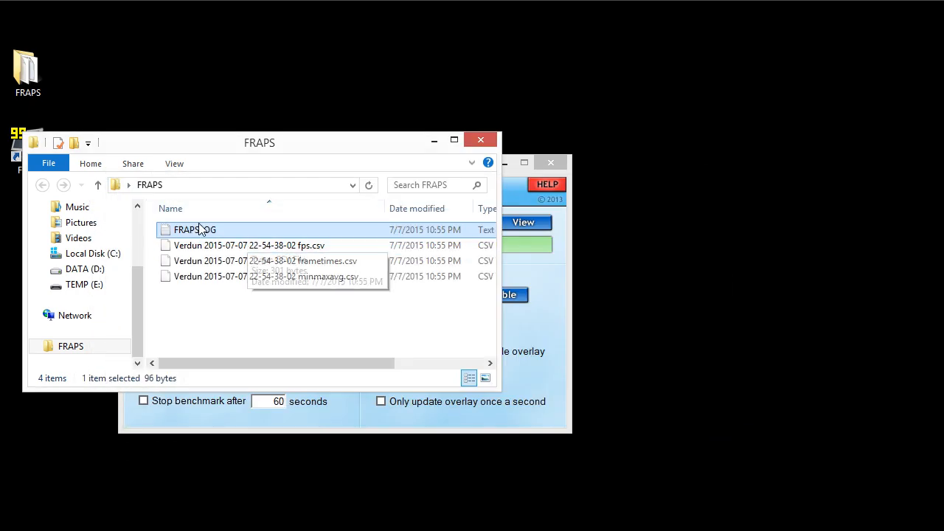
Step: Read the FRAPSLOG average of 30.466 FPS, then close the log and folder
double_click(194, 229)
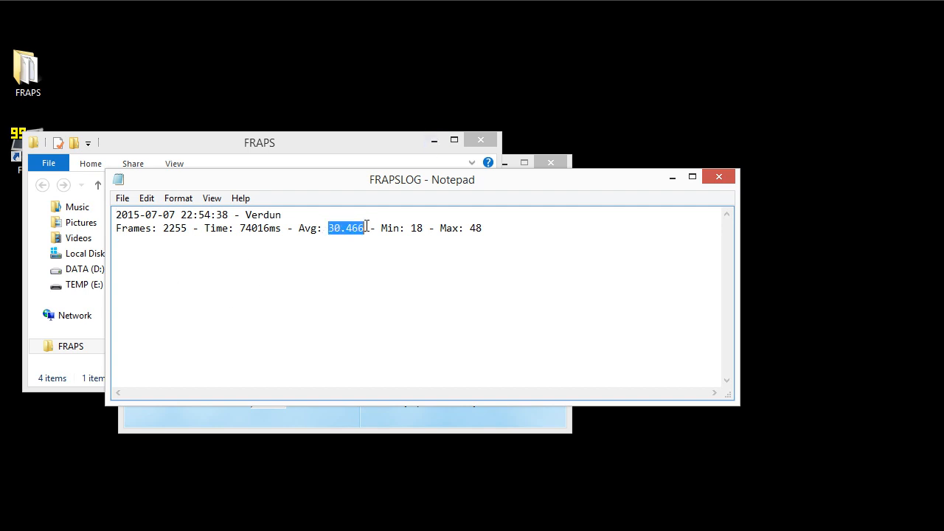
mouse_move(398, 225)
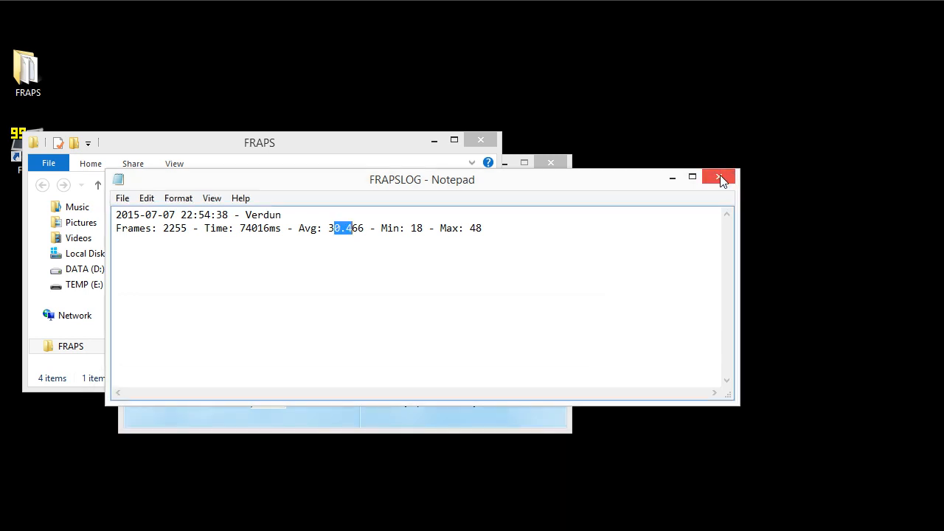
click(720, 179)
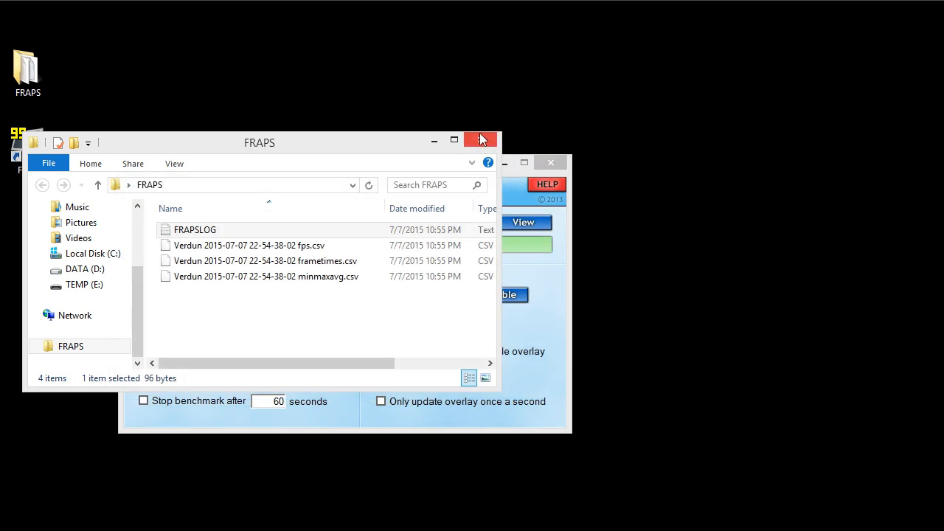
click(479, 140)
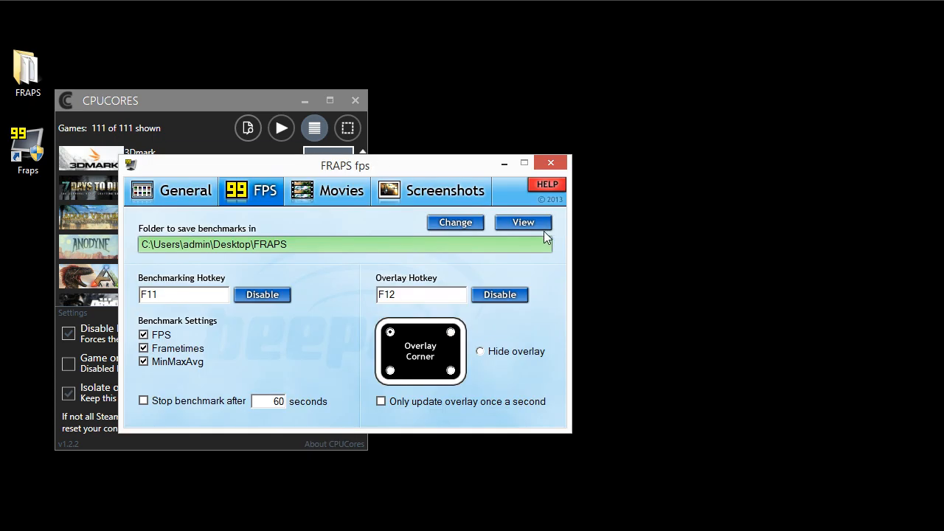
Step: Close FRAPS and show CPUCores' Filter Games box over all 111 games
click(523, 222)
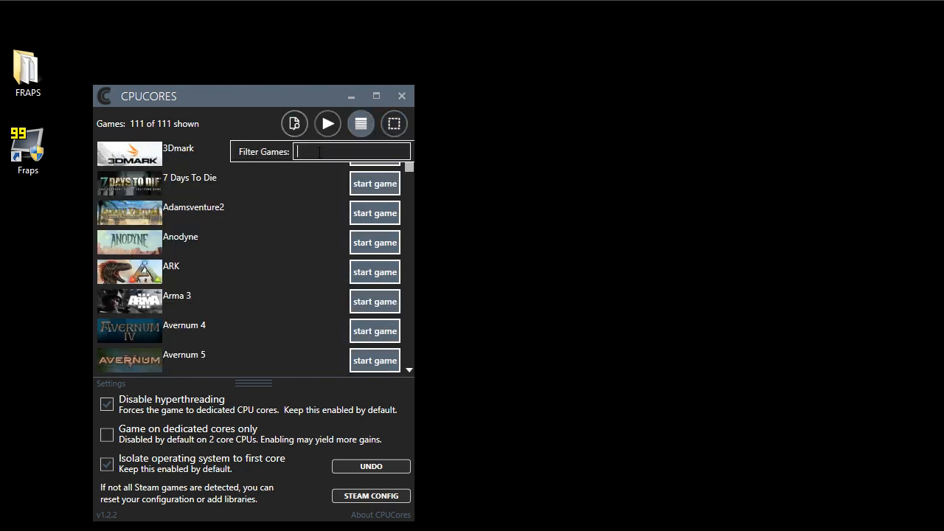
Step: Filter the CPUCores game list with 'ver' to show five titles including Verdun
text(ver)
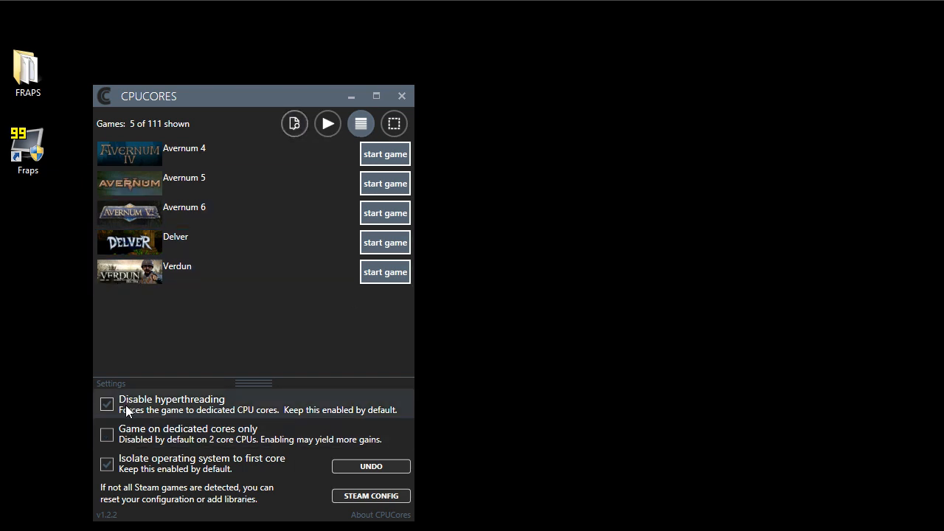
mouse_move(143, 407)
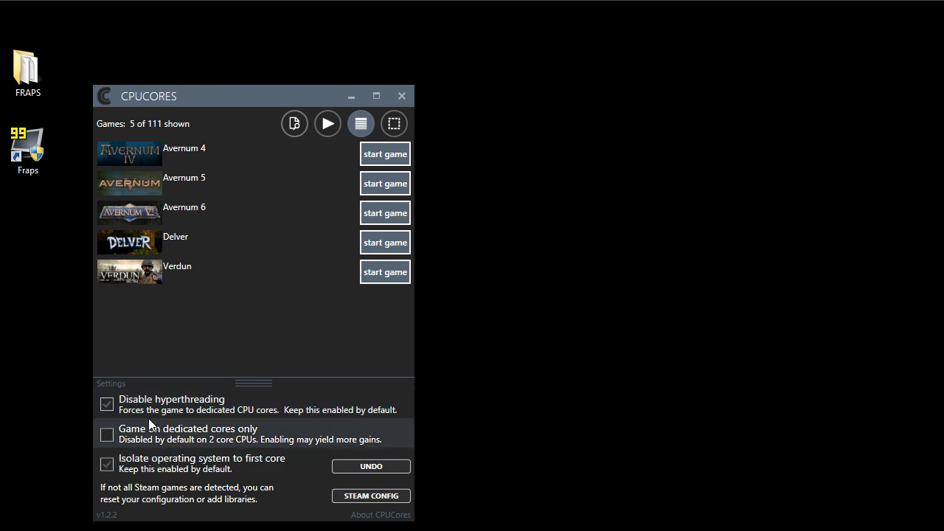
mouse_move(176, 444)
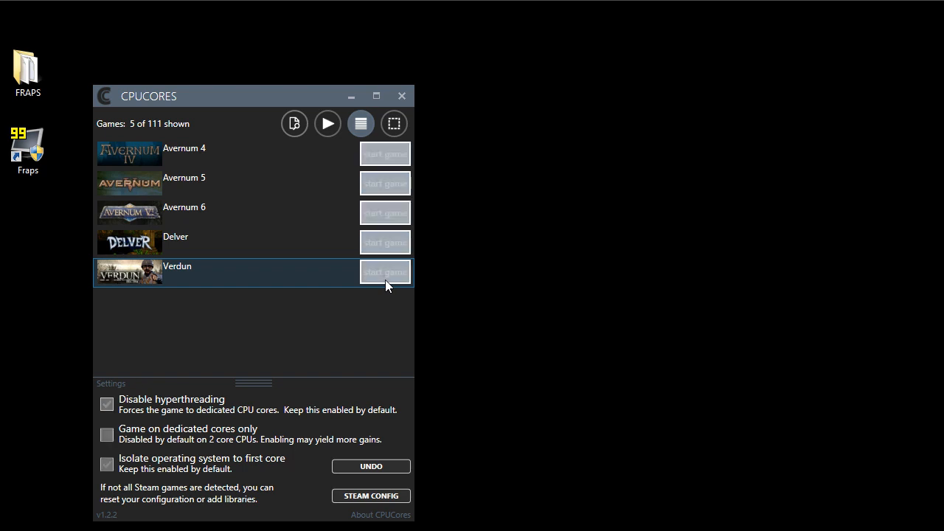
Step: Start Verdun from CPUCores with dedicated cores and wait for its main menu
click(385, 271)
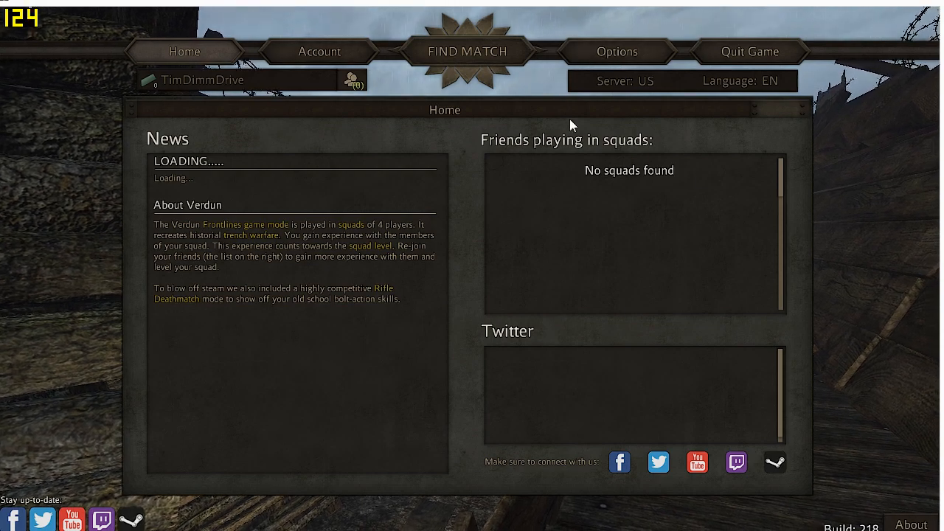
Step: Review the Ultra graphics options, then join a Rifle Deathmatch match on the Vosges map
click(617, 51)
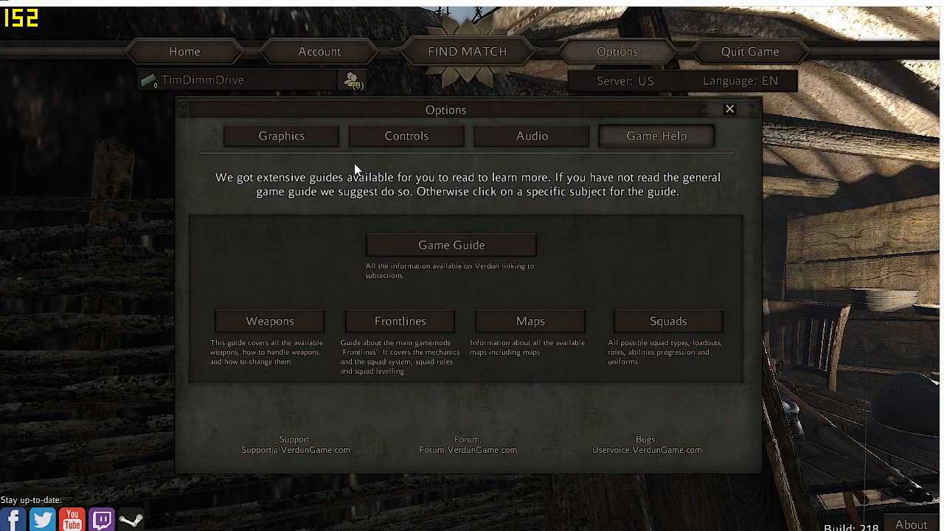
click(281, 135)
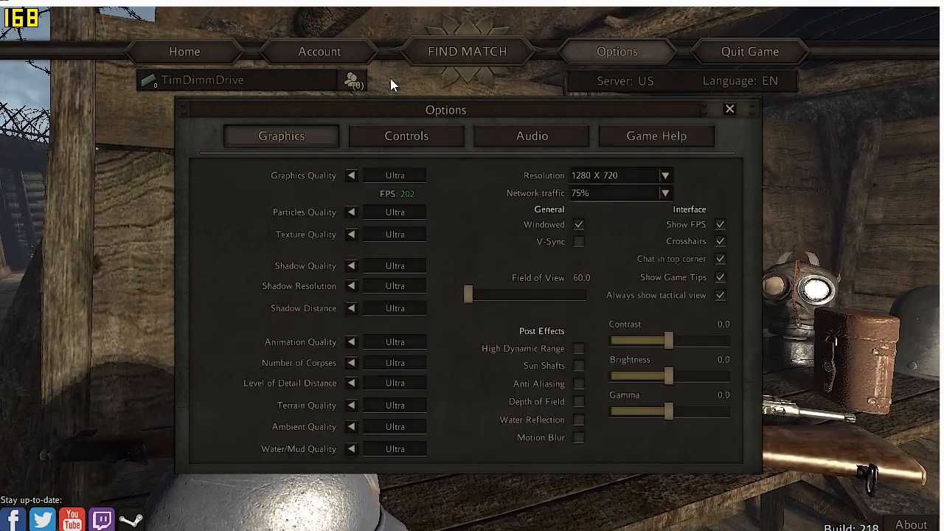
click(467, 50)
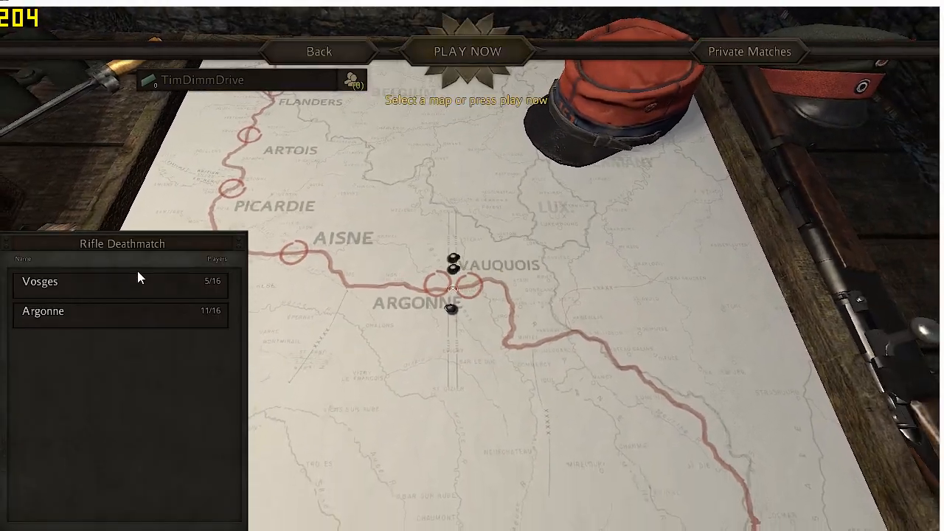
click(39, 281)
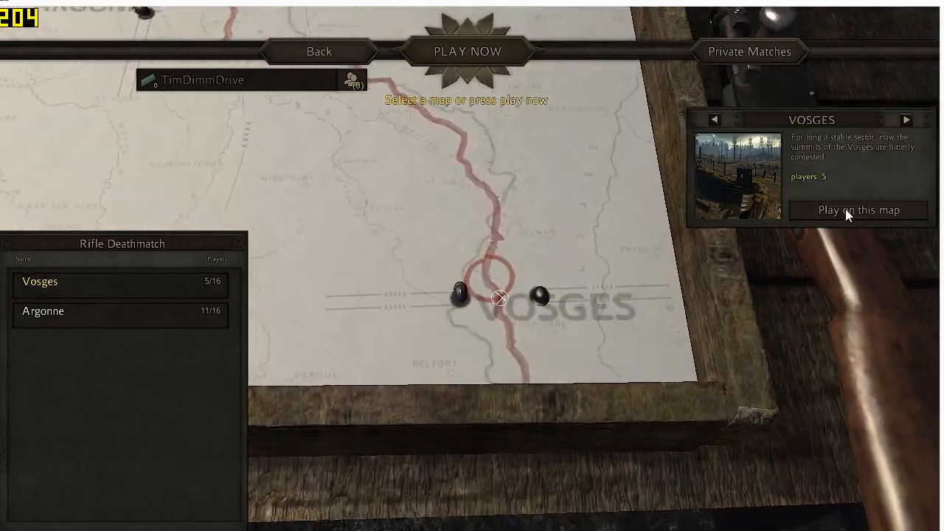
click(858, 210)
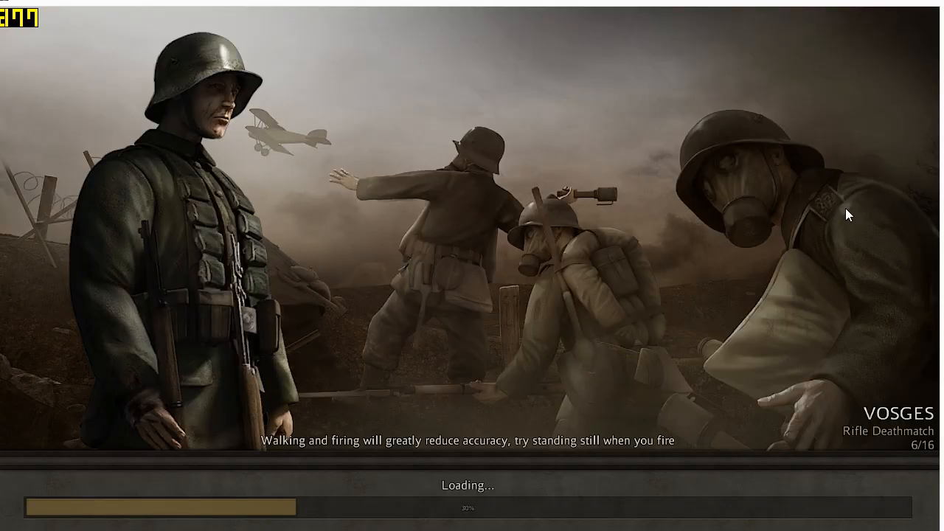
mouse_move(858, 232)
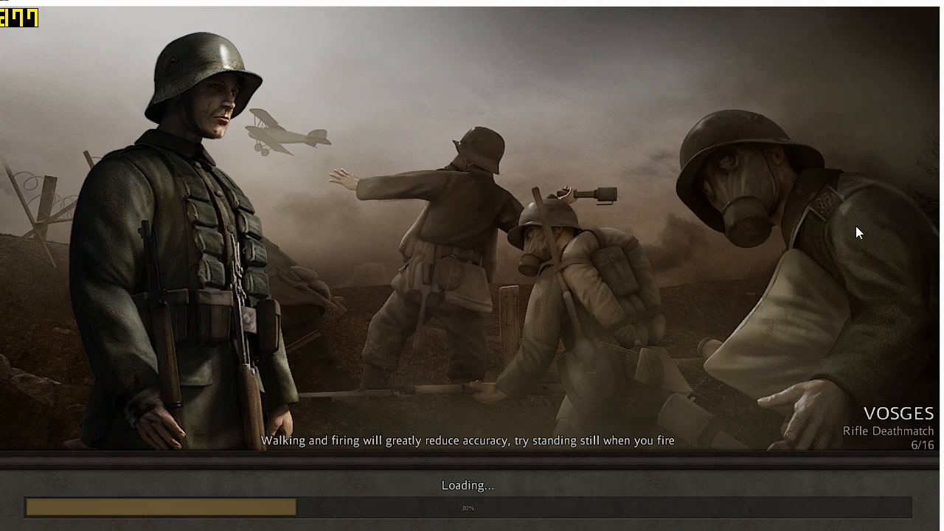
mouse_move(472, 258)
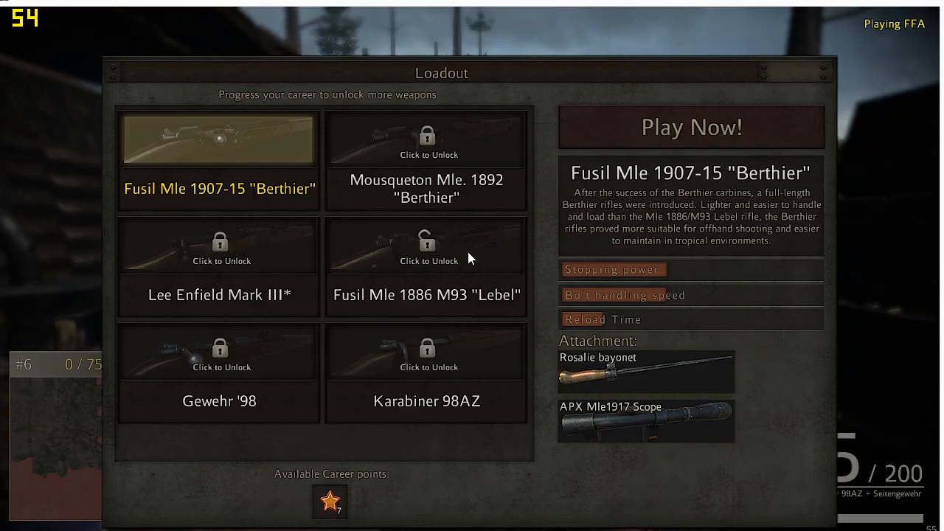
mouse_move(247, 140)
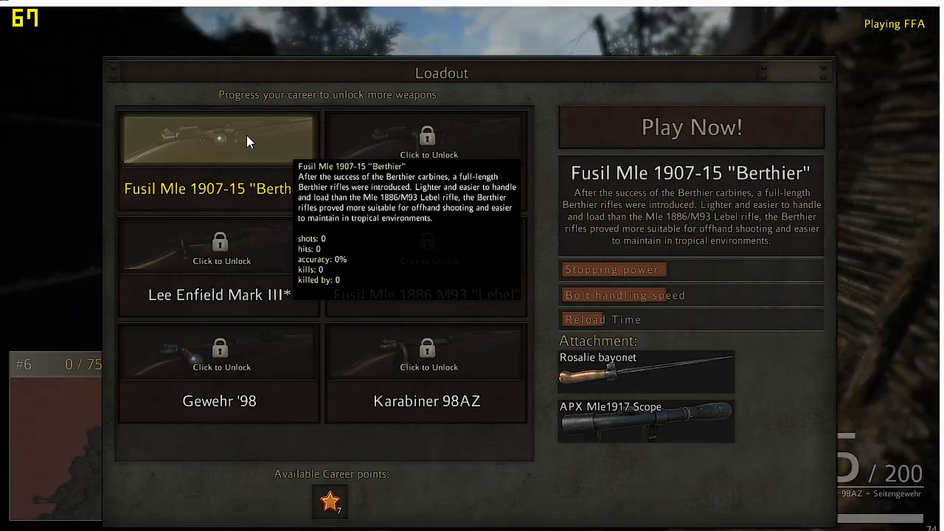
Step: Choose the Fusil Mle 1907-15 'Berthier' loadout and play the Vosges round while FRAPS records
click(691, 127)
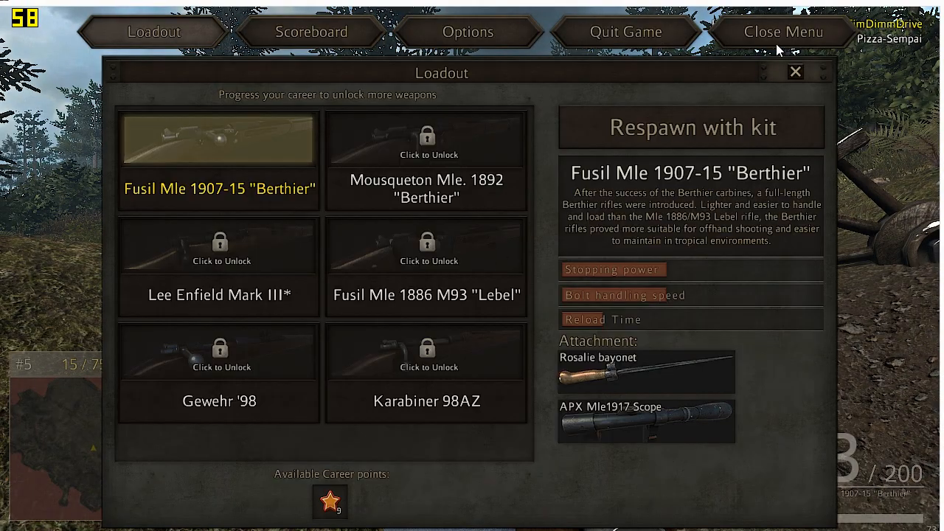
Step: Quit Verdun, confirm leaving with Yes, and close the CPUCores window
click(625, 32)
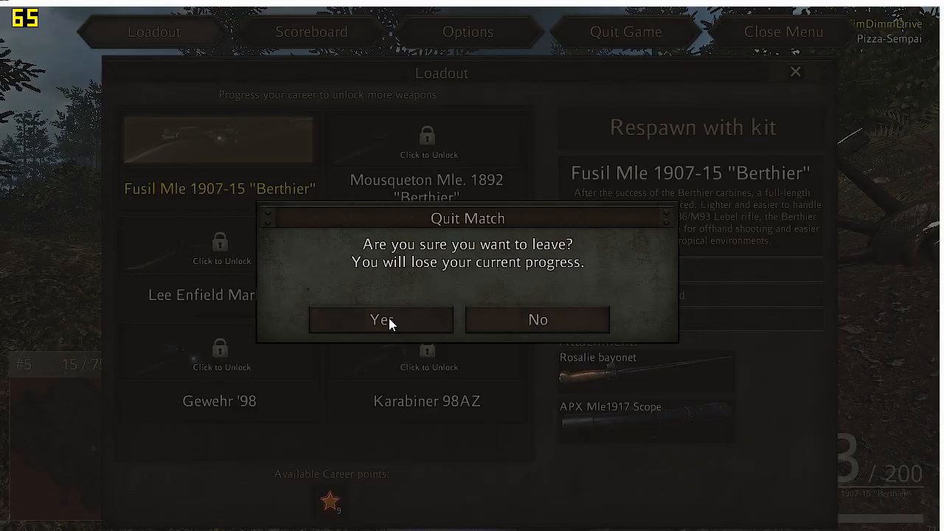
click(380, 320)
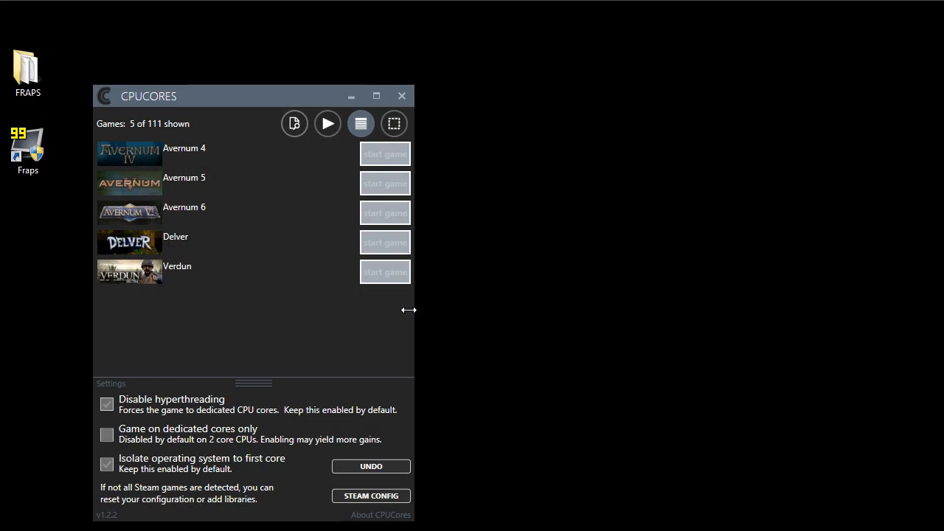
click(401, 96)
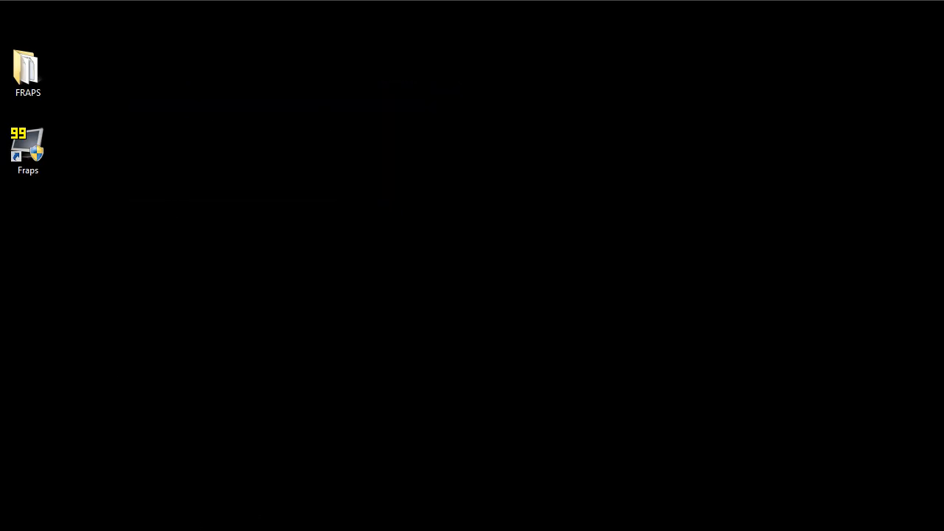
Step: Open the FRAPSLOG file from the desktop FRAPS folder in Notepad
double_click(28, 63)
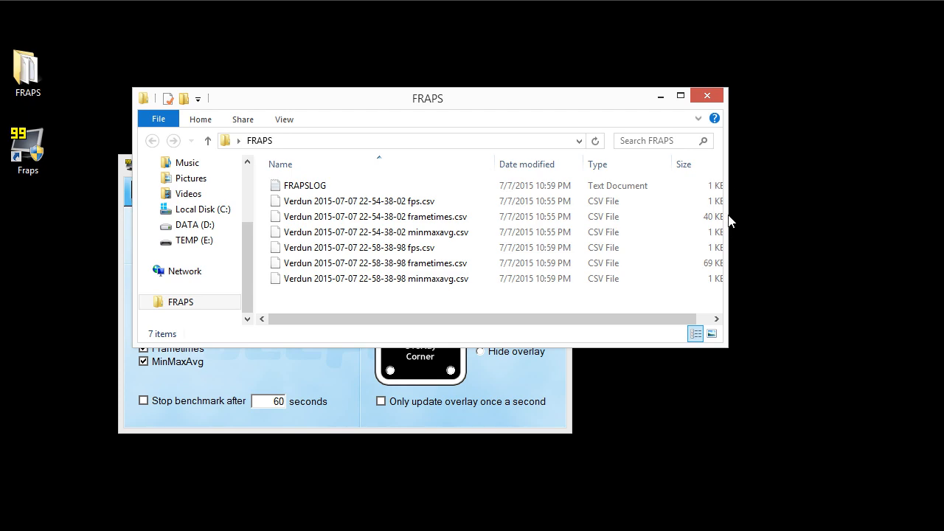
click(305, 186)
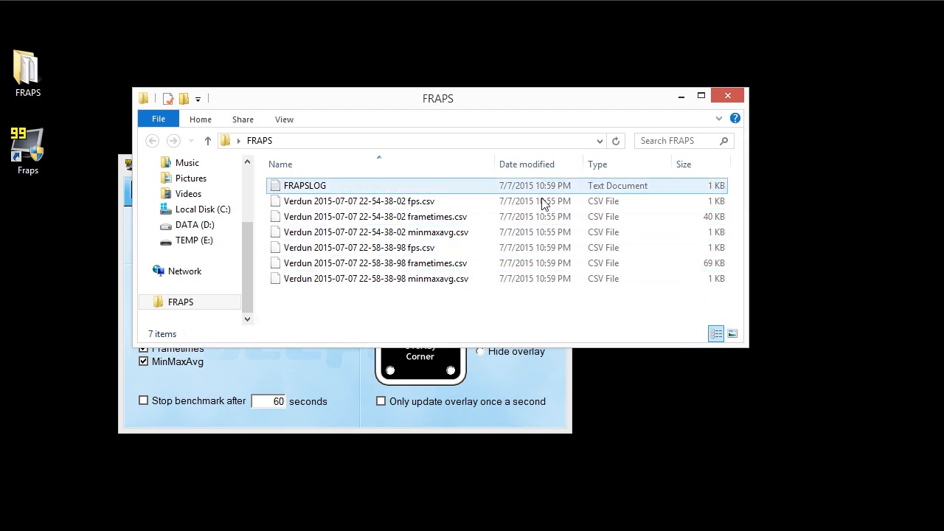
double_click(304, 185)
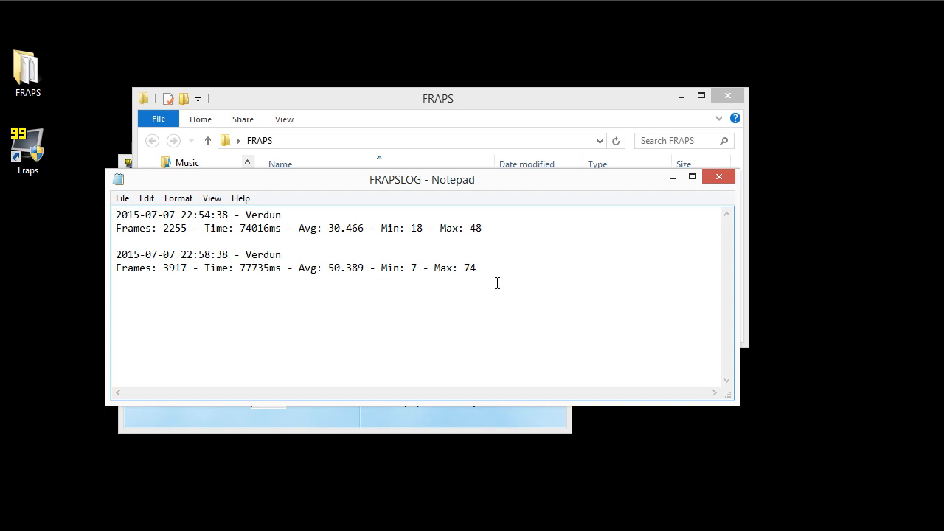
Step: Below the second Verdun run's results, type 'Normal game - Avg 30 FPS'
drag(116, 215, 483, 228)
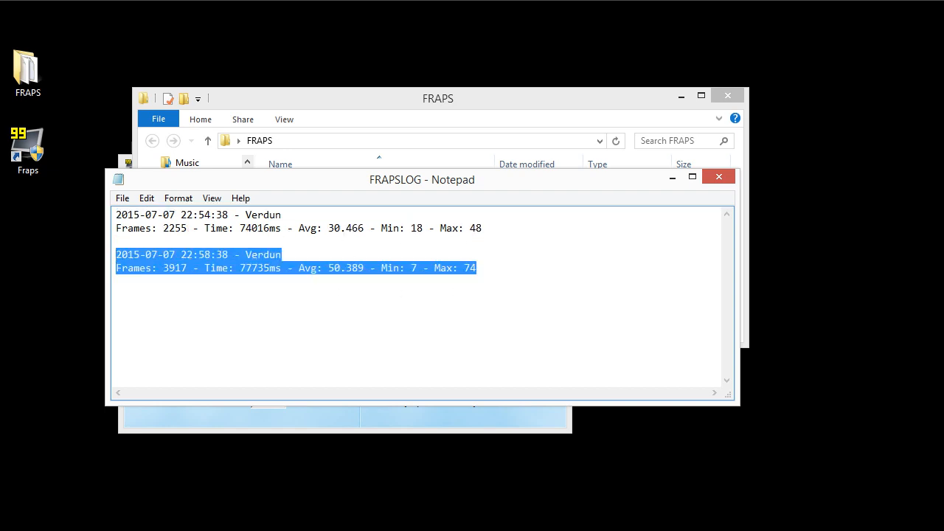
click(500, 270)
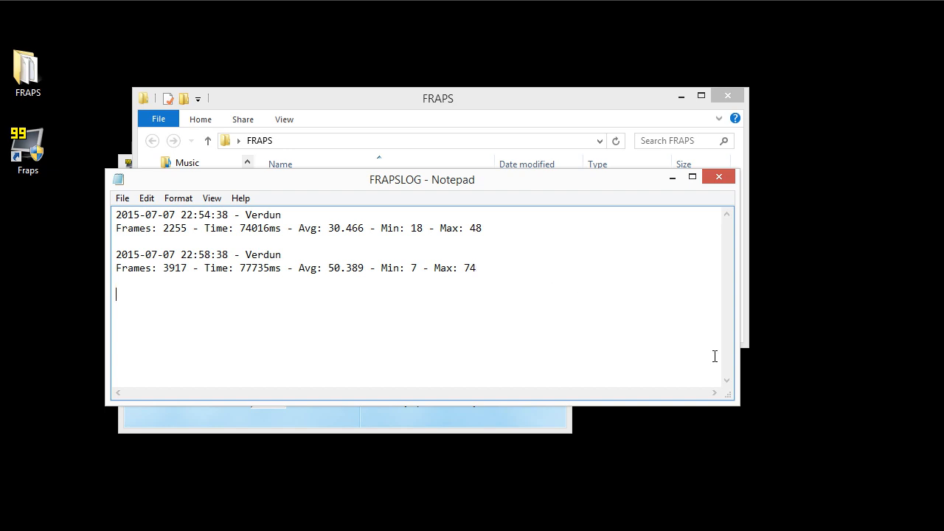
text(Nor)
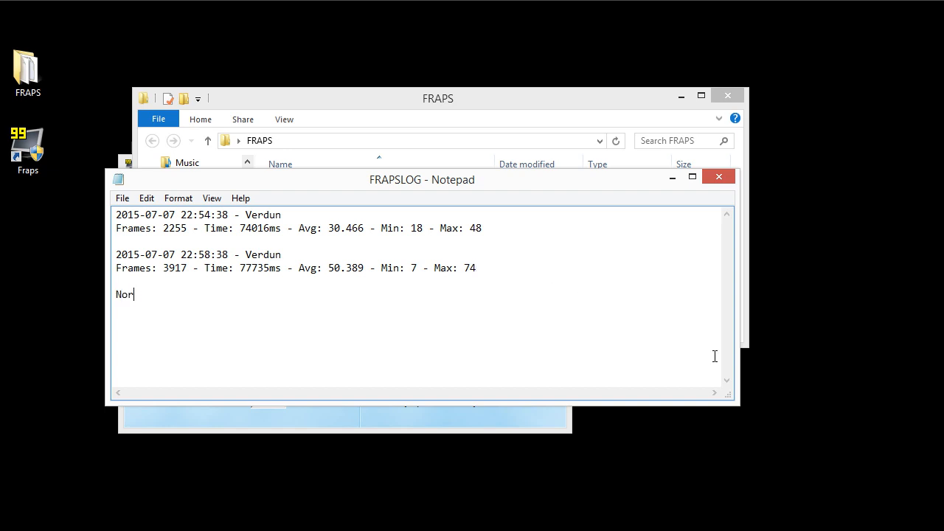
text(mal game)
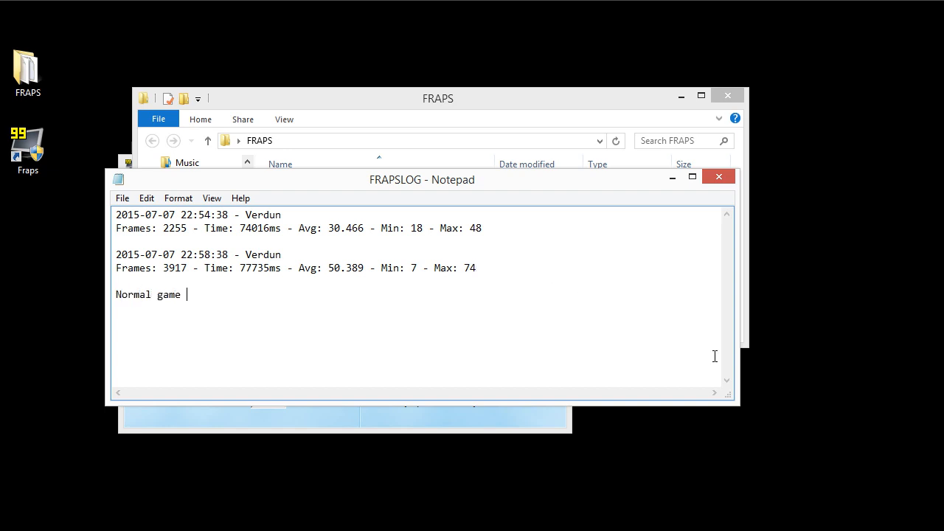
text(-)
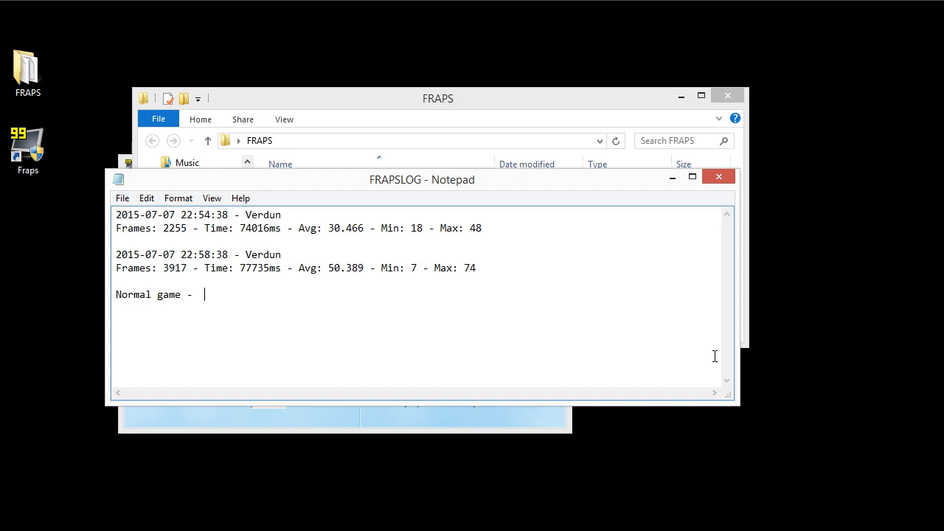
text(Avg 30)
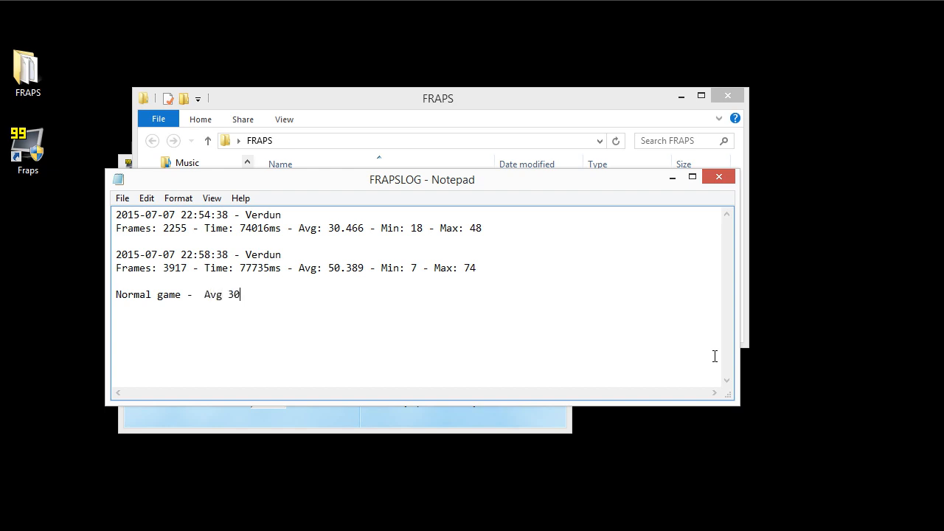
text(FPS)
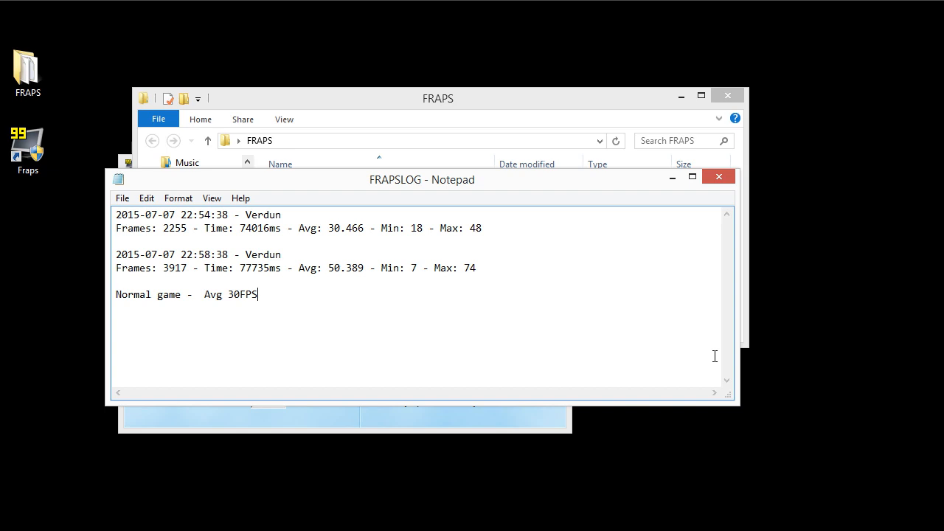
Step: Add the line 'With CPUCores - Avg 50 FPS' and align its spacing
text(With CPU)
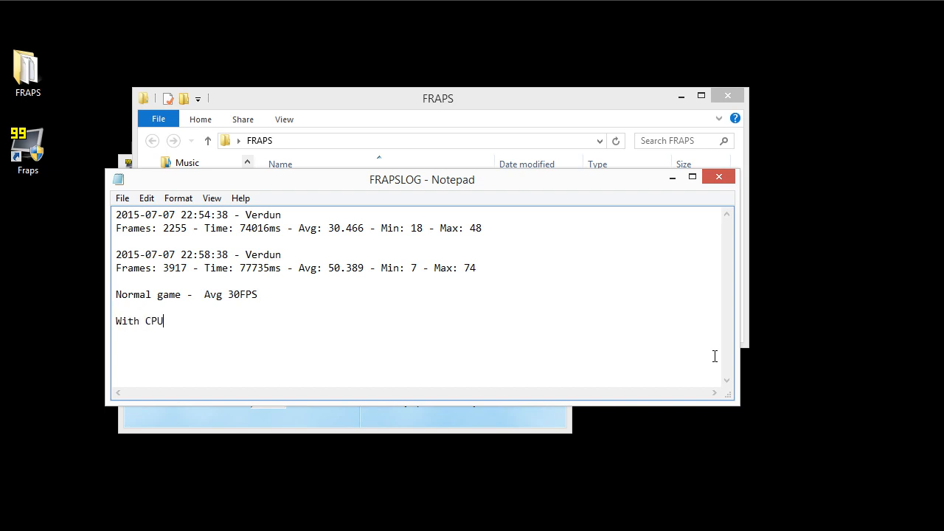
text(Cores  - Avg)
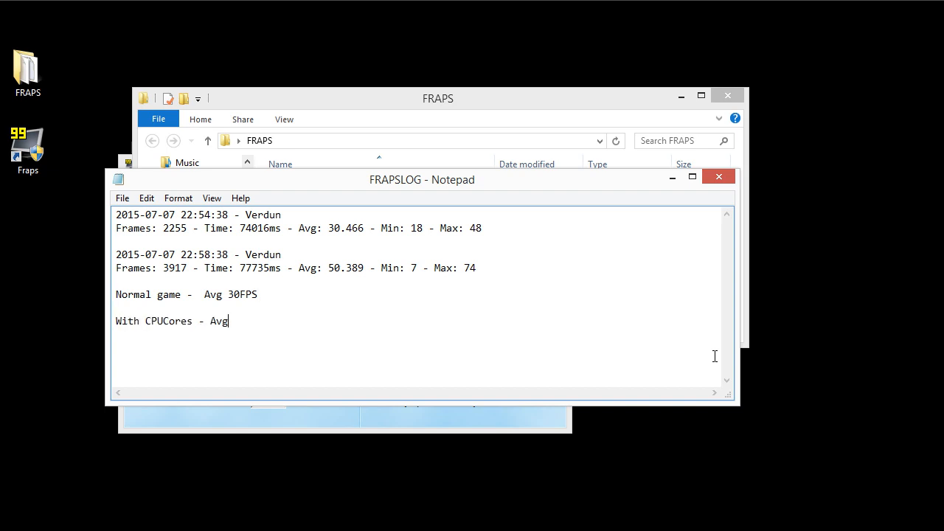
text(50)
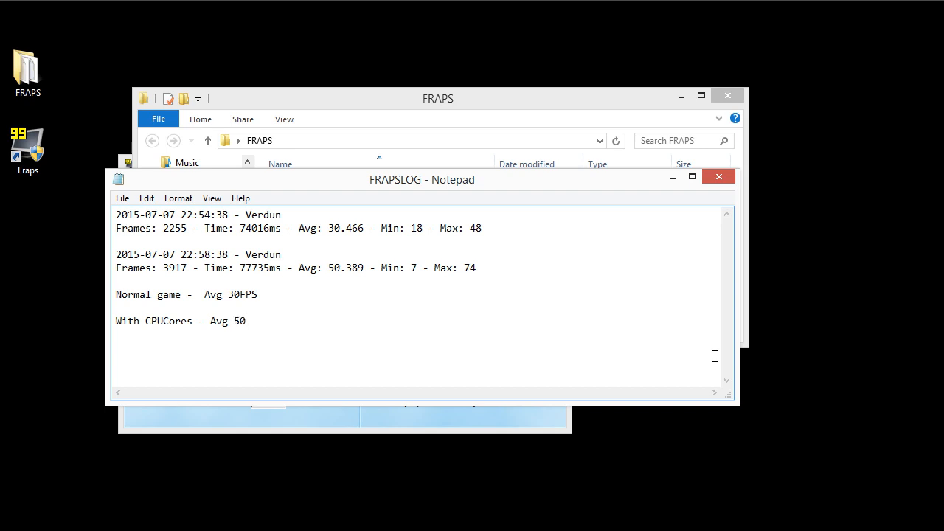
text(FPS)
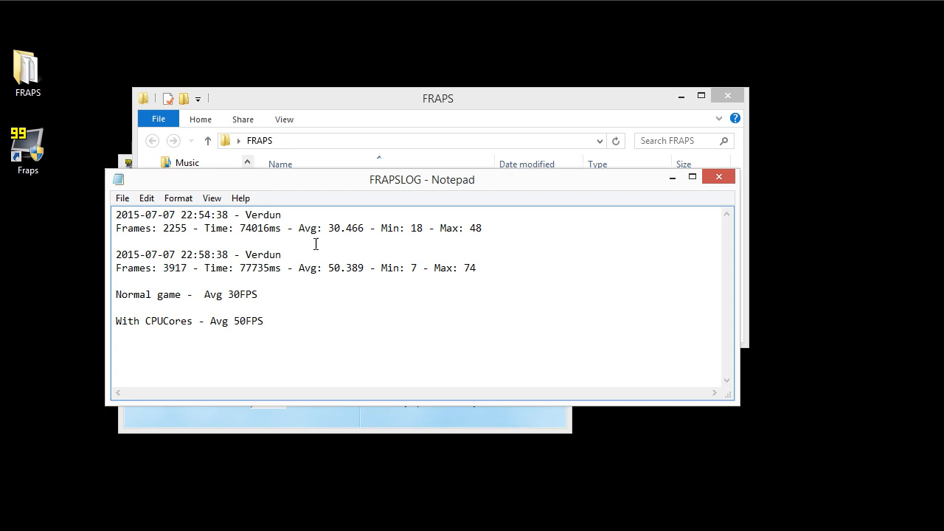
click(271, 307)
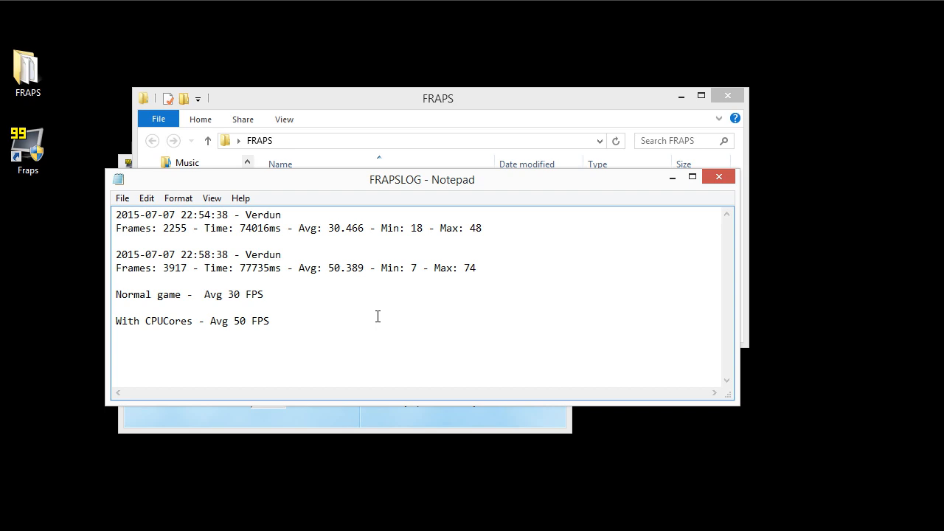
mouse_move(401, 280)
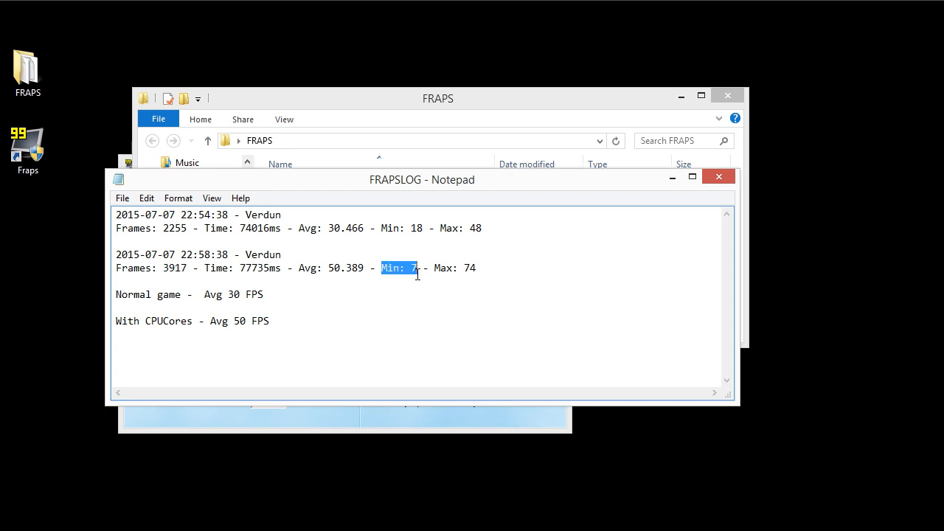
Step: Add a final line reading 'CPUCores -- +20 FPS ='
click(270, 320)
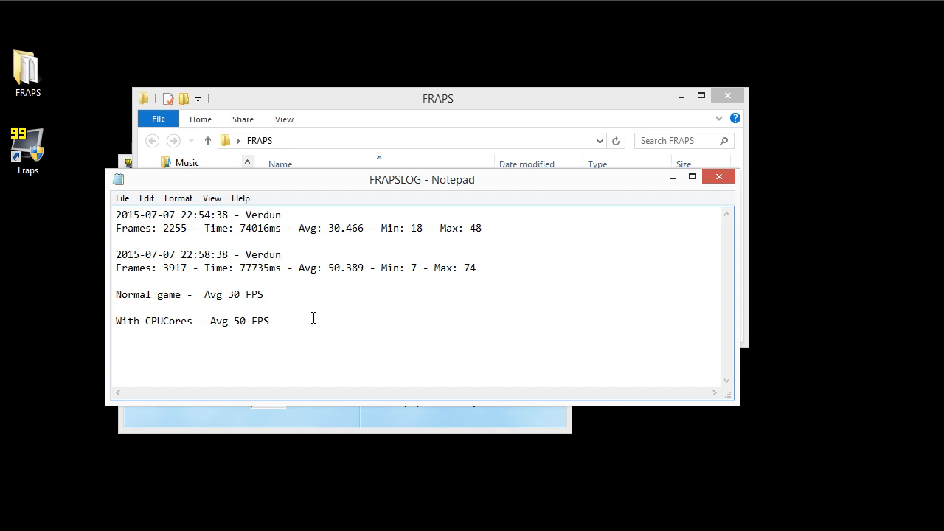
text(CPUCO)
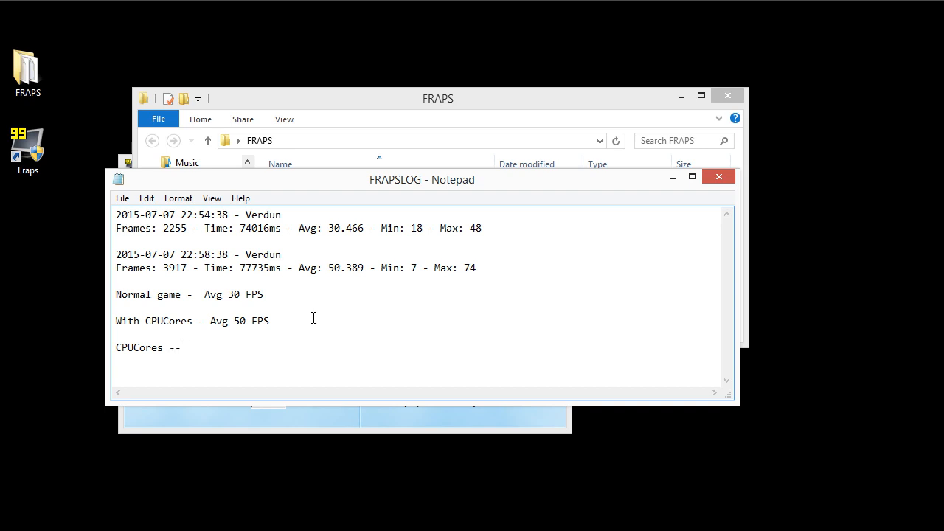
text(+)
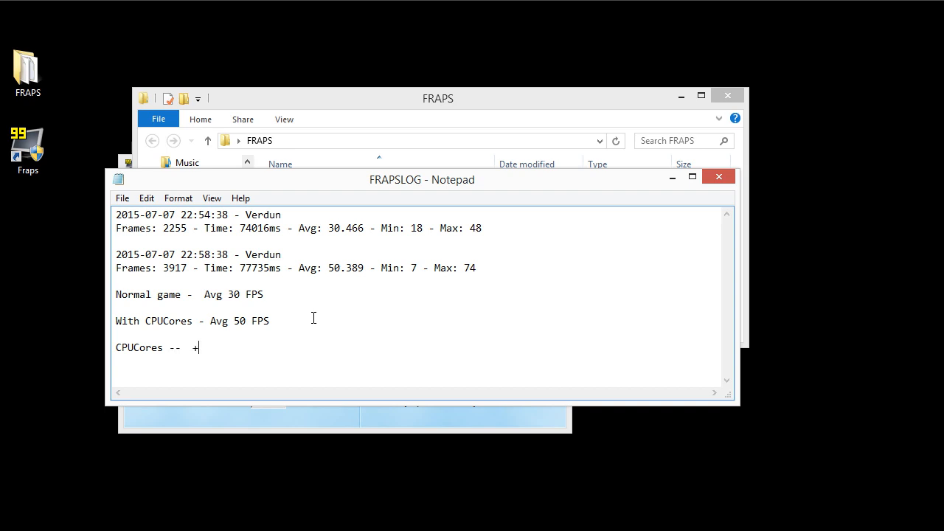
text(20 FPS)
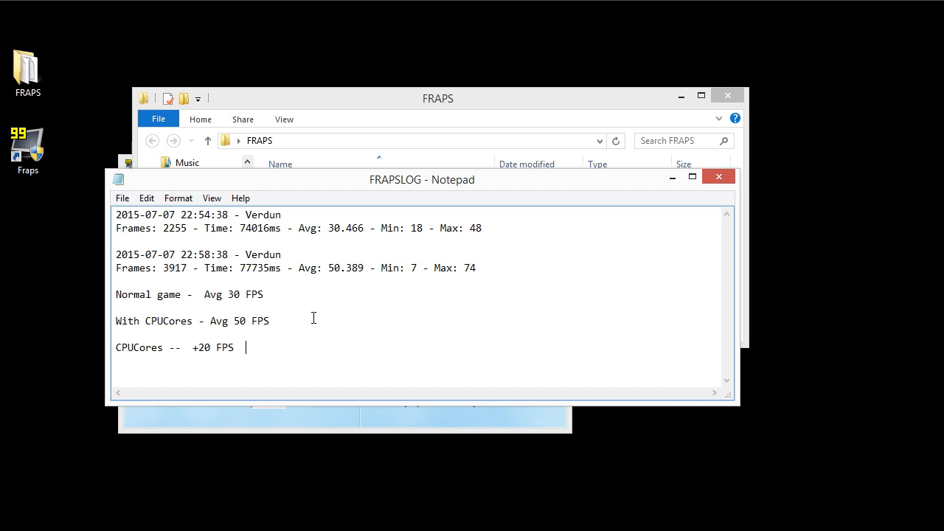
text(=)
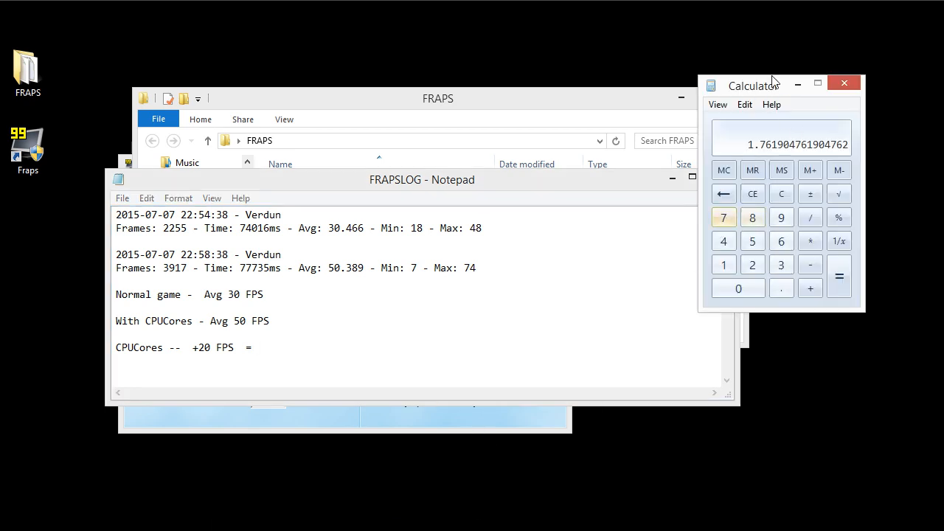
Step: Move Calculator aside and append '66% FPS INCREASE' after the equals sign
drag(754, 83, 86, 77)
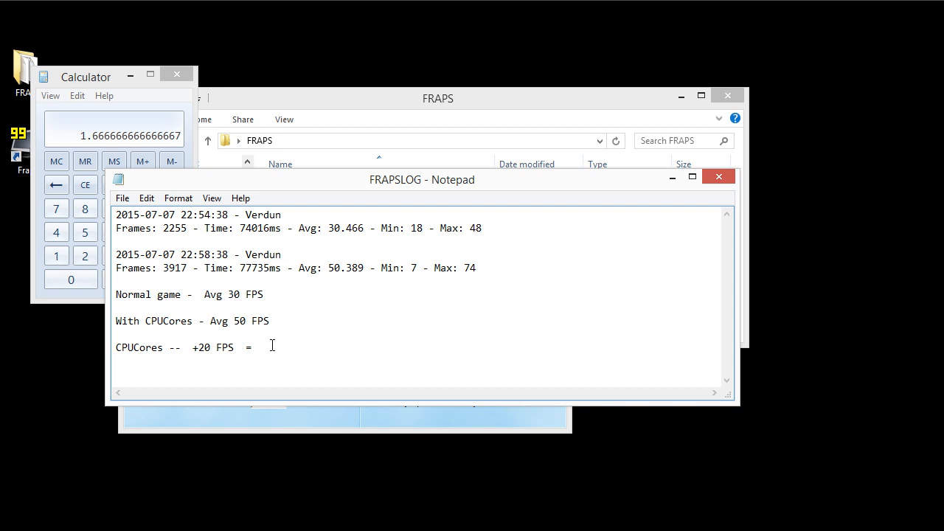
text(66%)
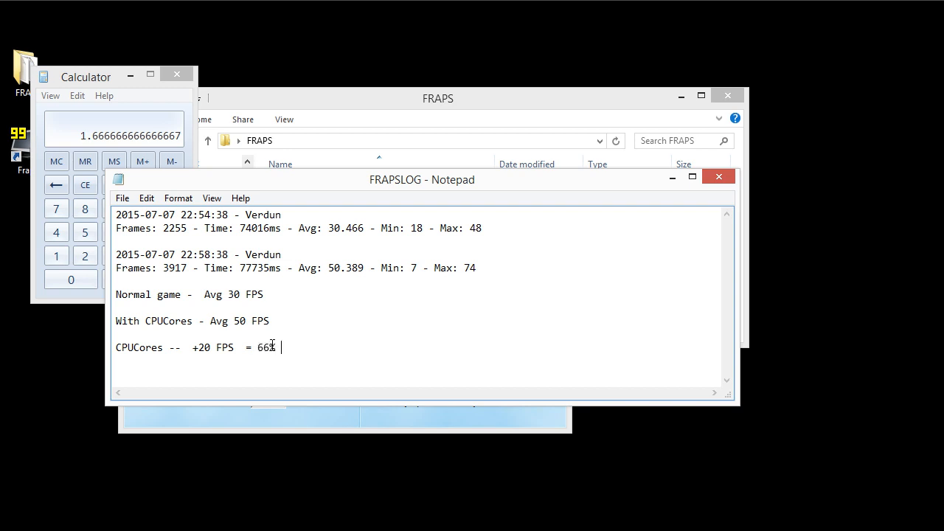
text(FPS INCREA)
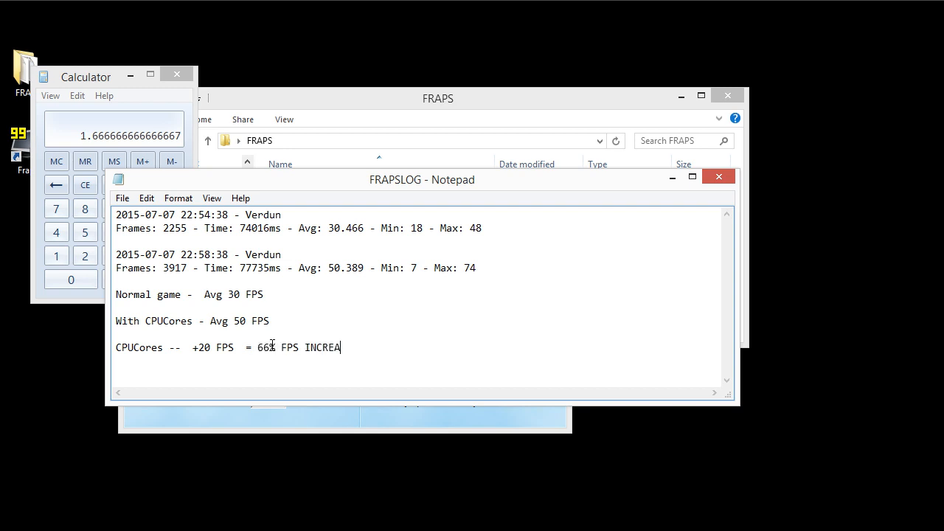
text(SE)
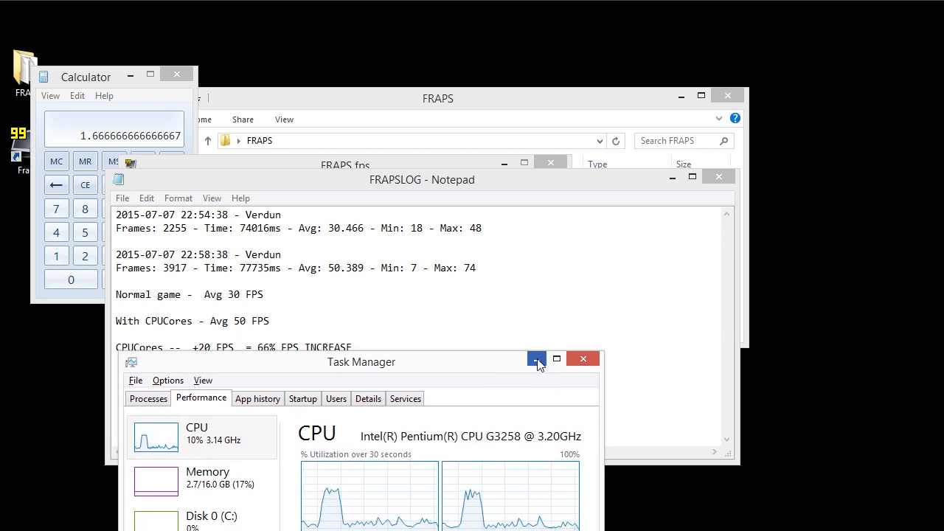
mouse_move(537, 359)
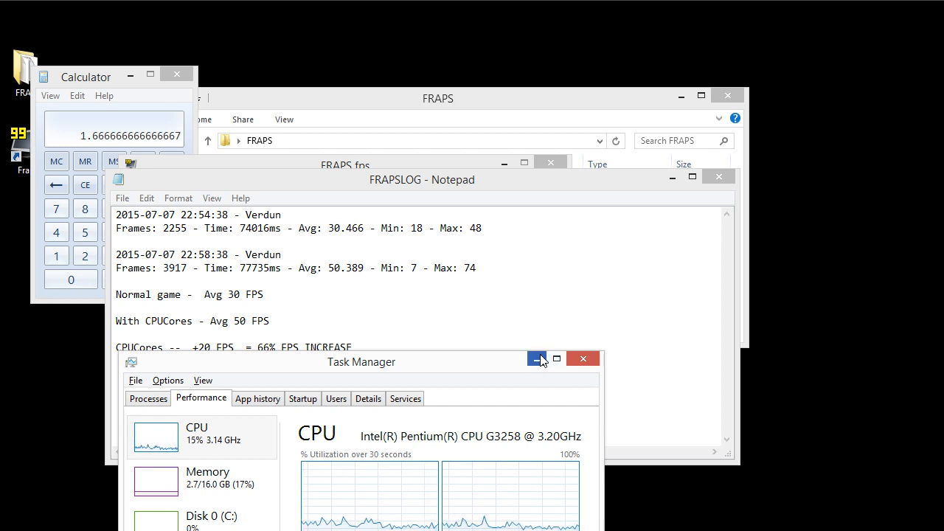
mouse_move(536, 358)
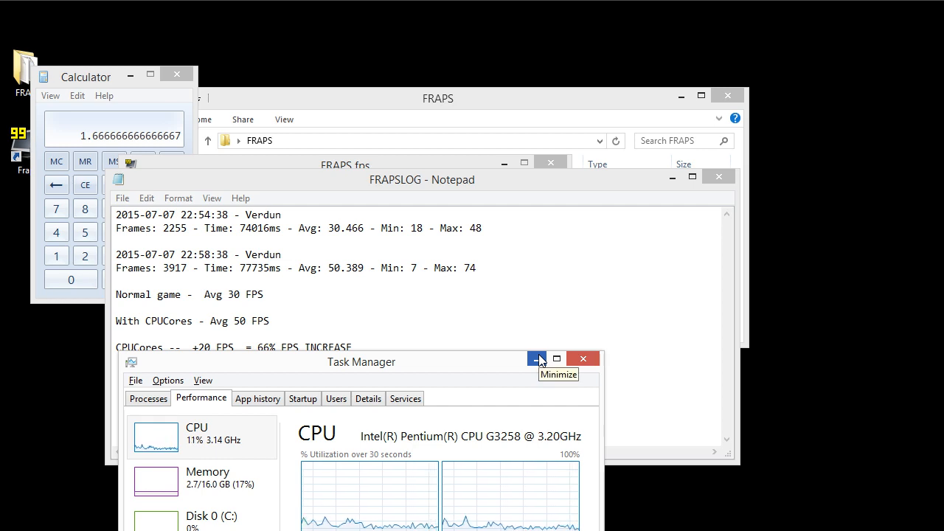
mouse_move(538, 359)
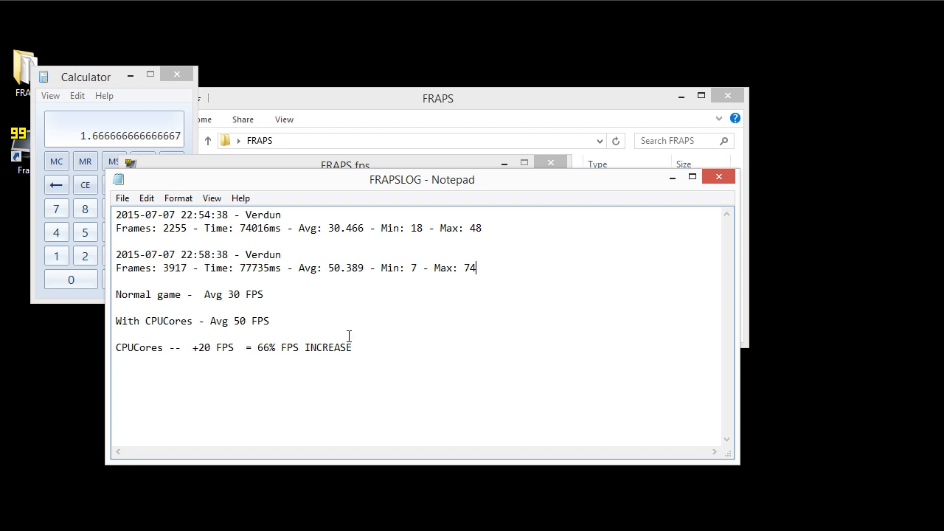
Step: Highlight the 'CPUCores -- +20 FPS = 66% FPS INCREASE' line in Notepad
drag(254, 347, 352, 347)
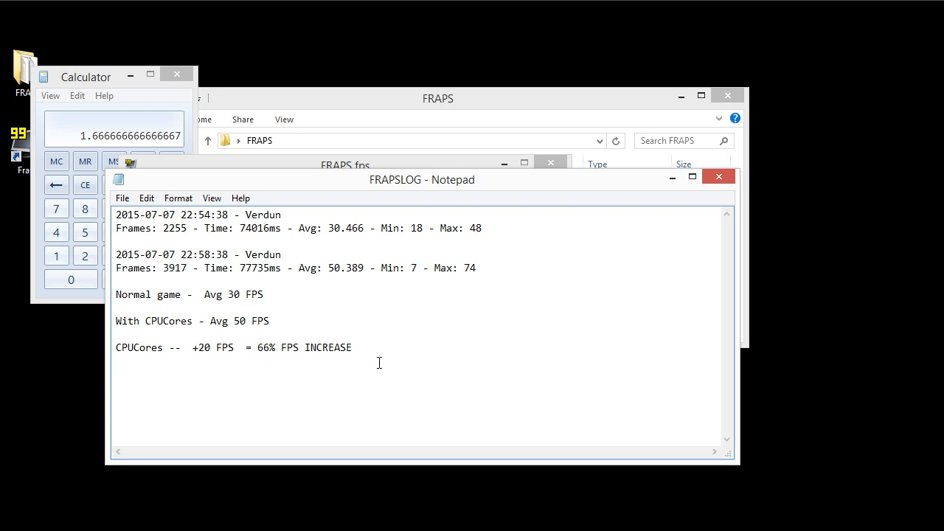
double_click(266, 348)
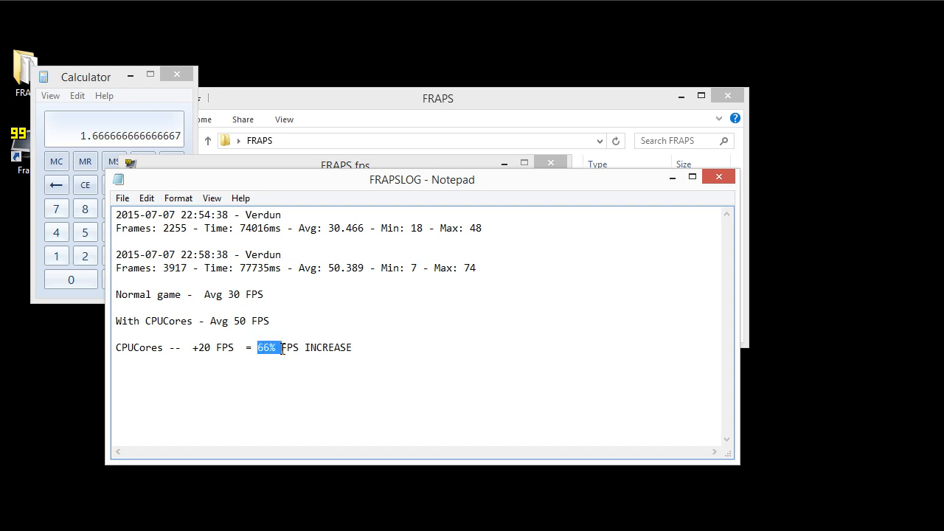
drag(280, 348, 352, 347)
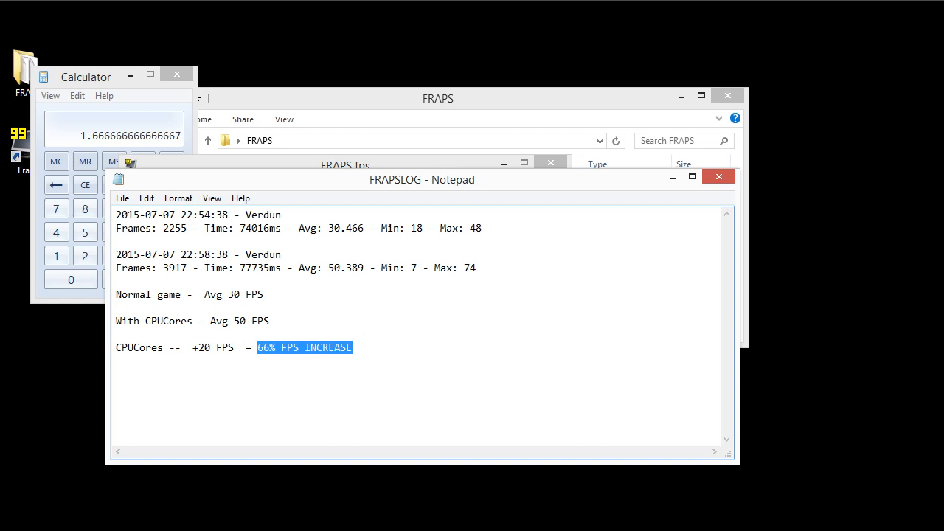
click(382, 356)
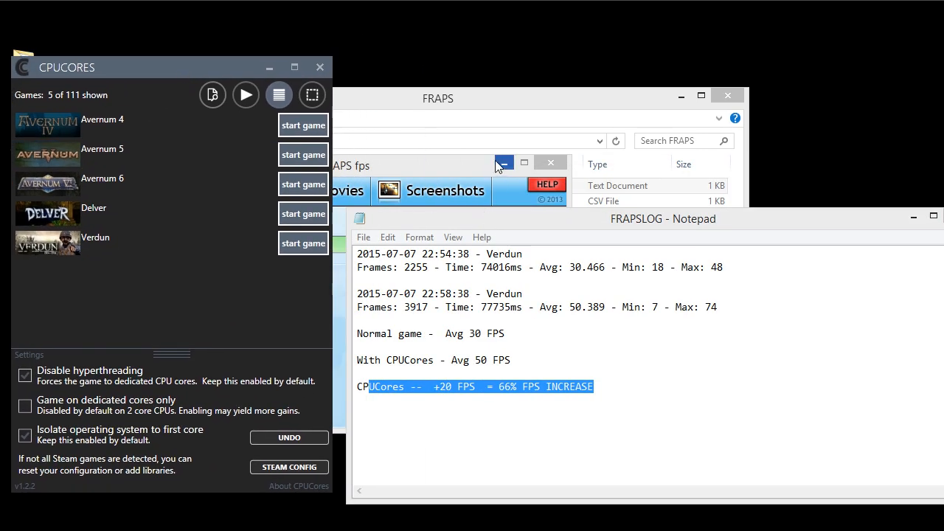
Step: Minimize the FRAPS window so CPUCores' game list sits beside the Notepad log
click(550, 162)
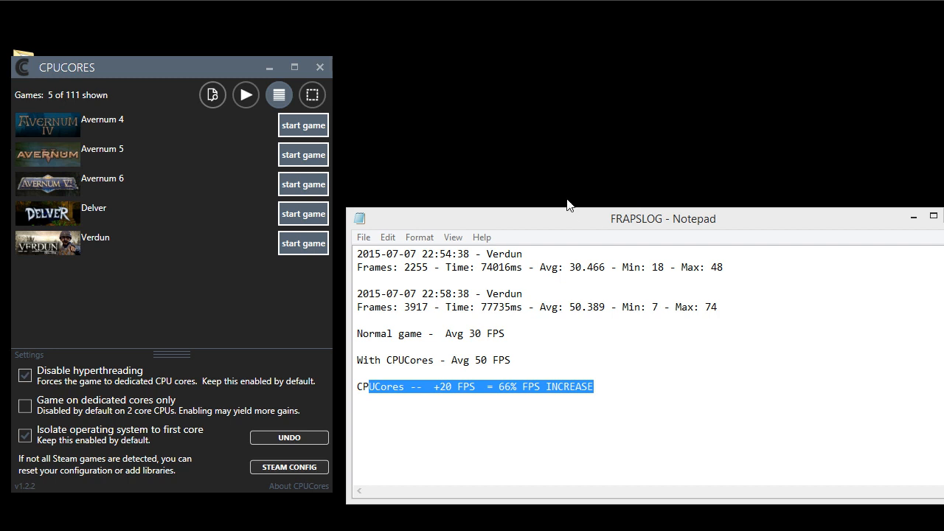